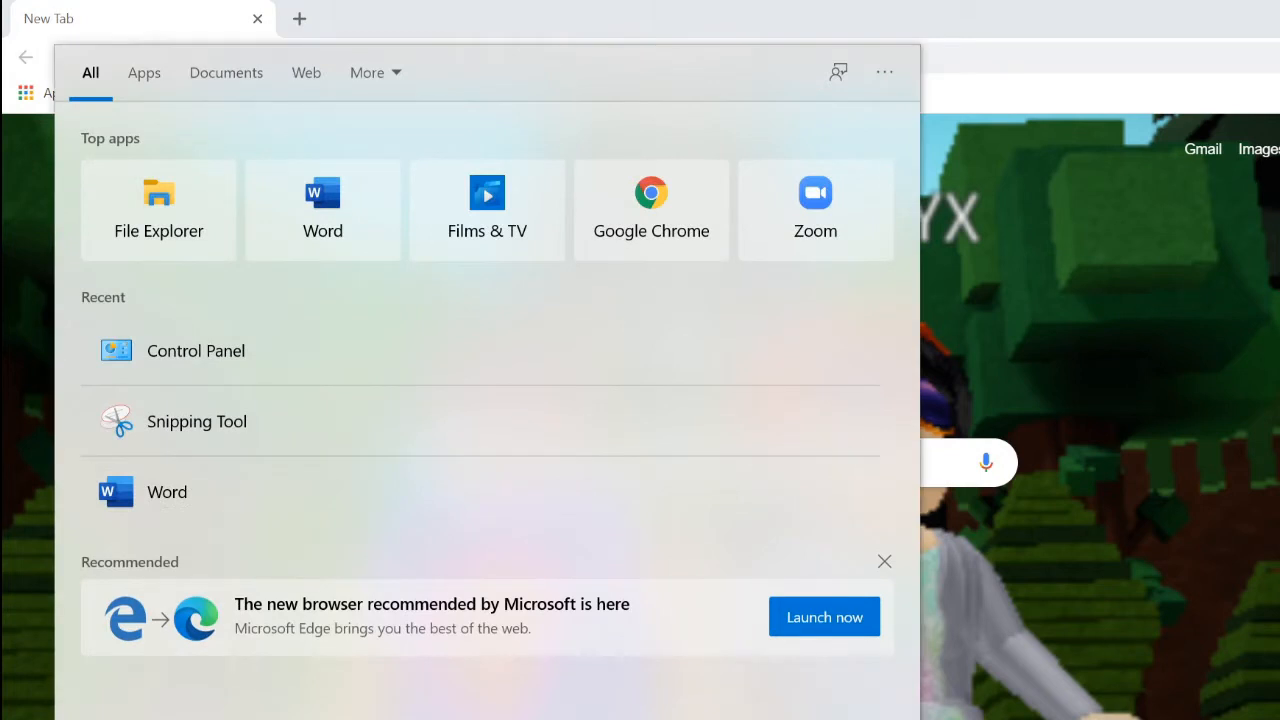
pyautogui.moveTo(276, 588)
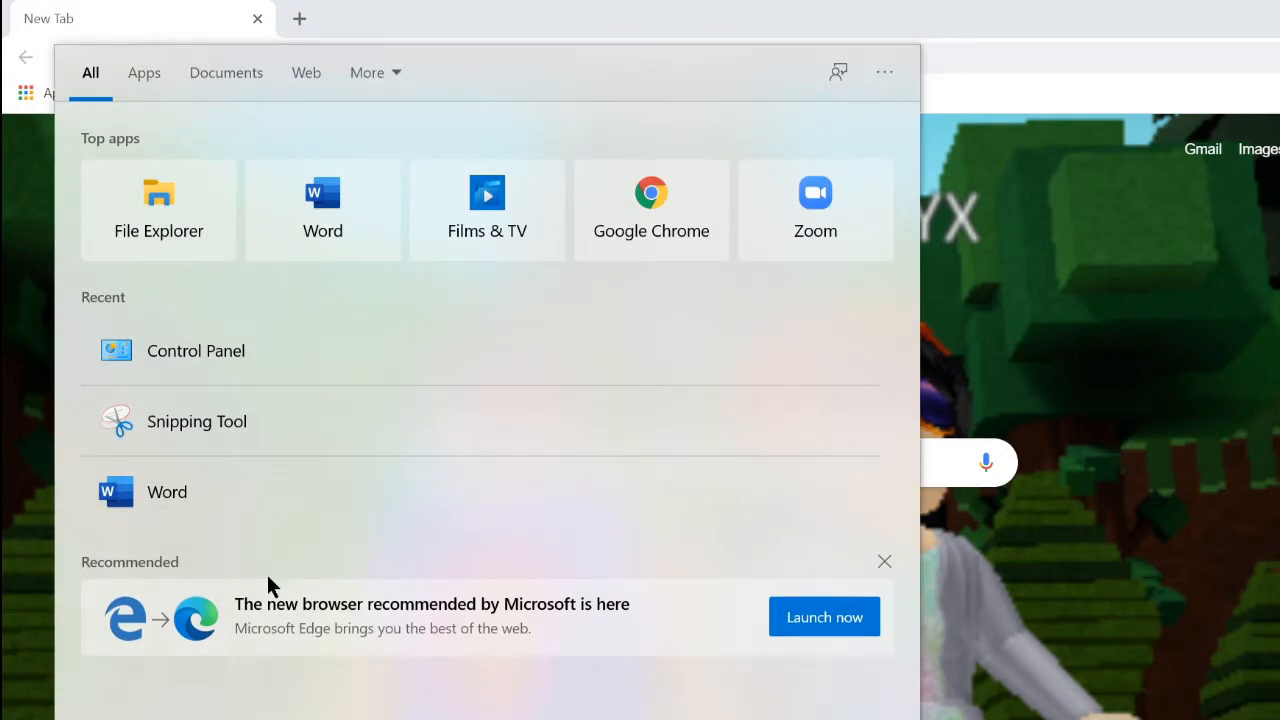
pyautogui.moveTo(236, 420)
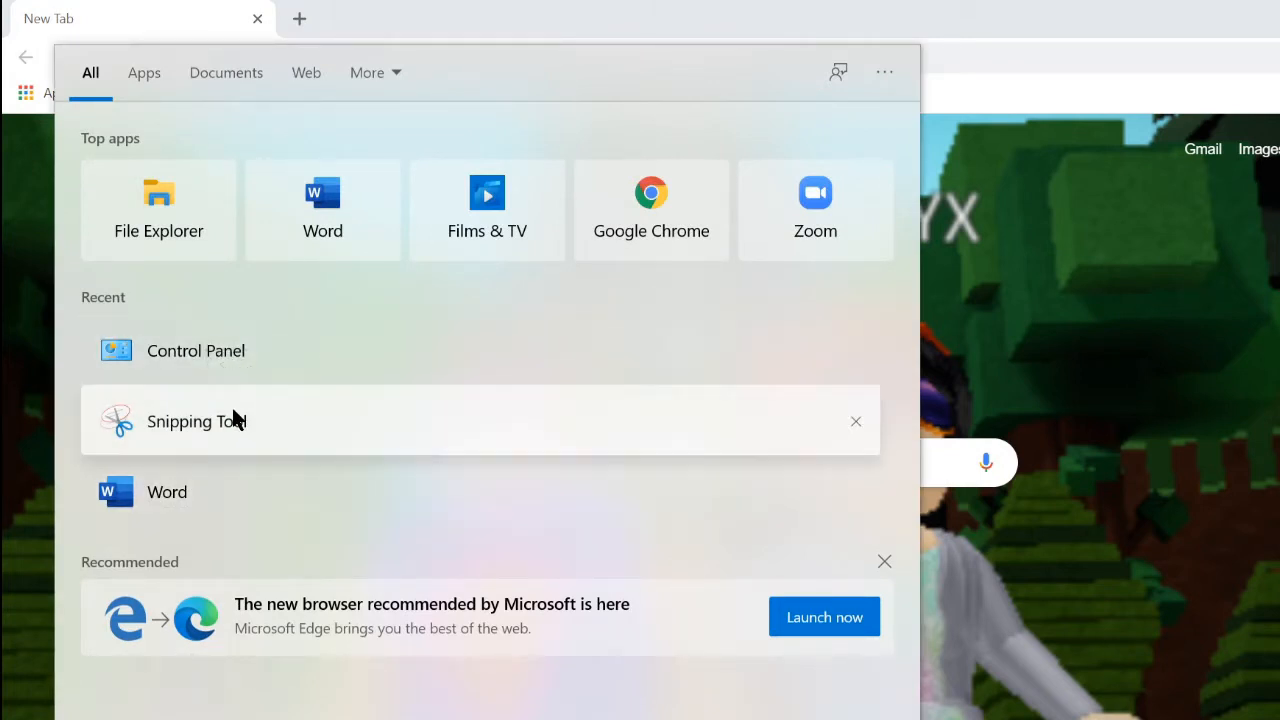
pyautogui.moveTo(184, 360)
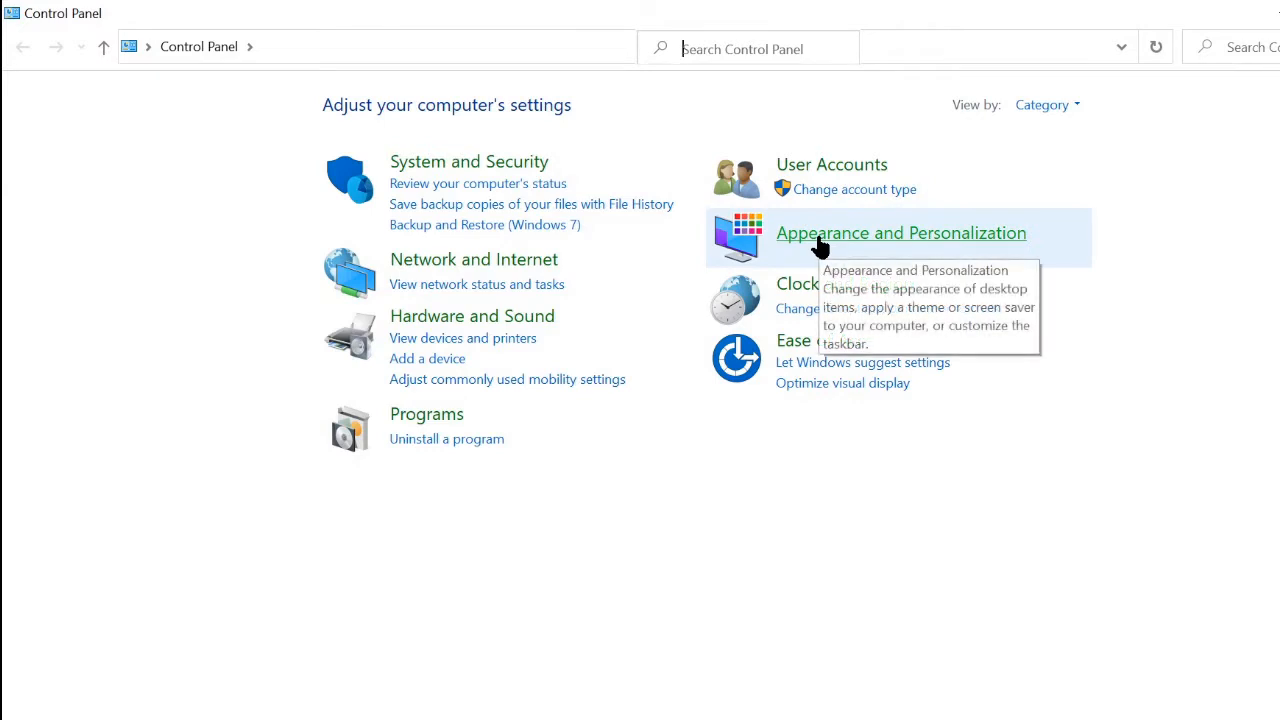
pyautogui.moveTo(484, 460)
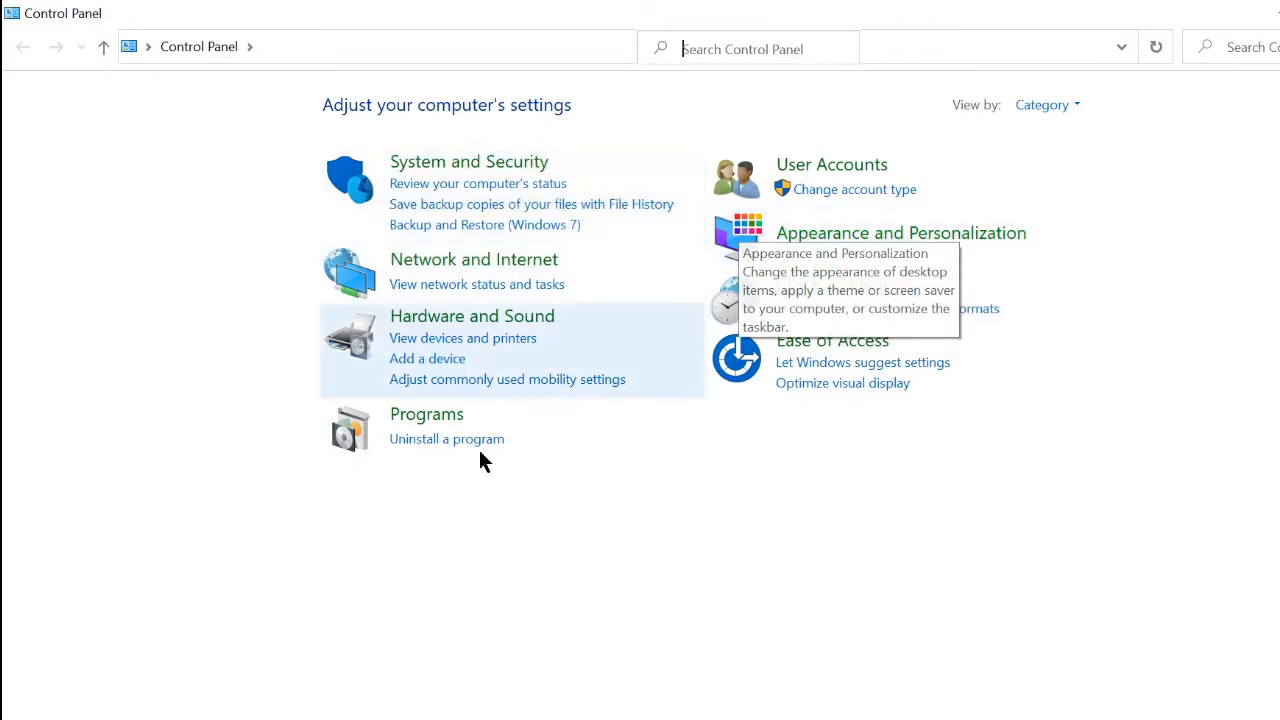
pyautogui.moveTo(844, 248)
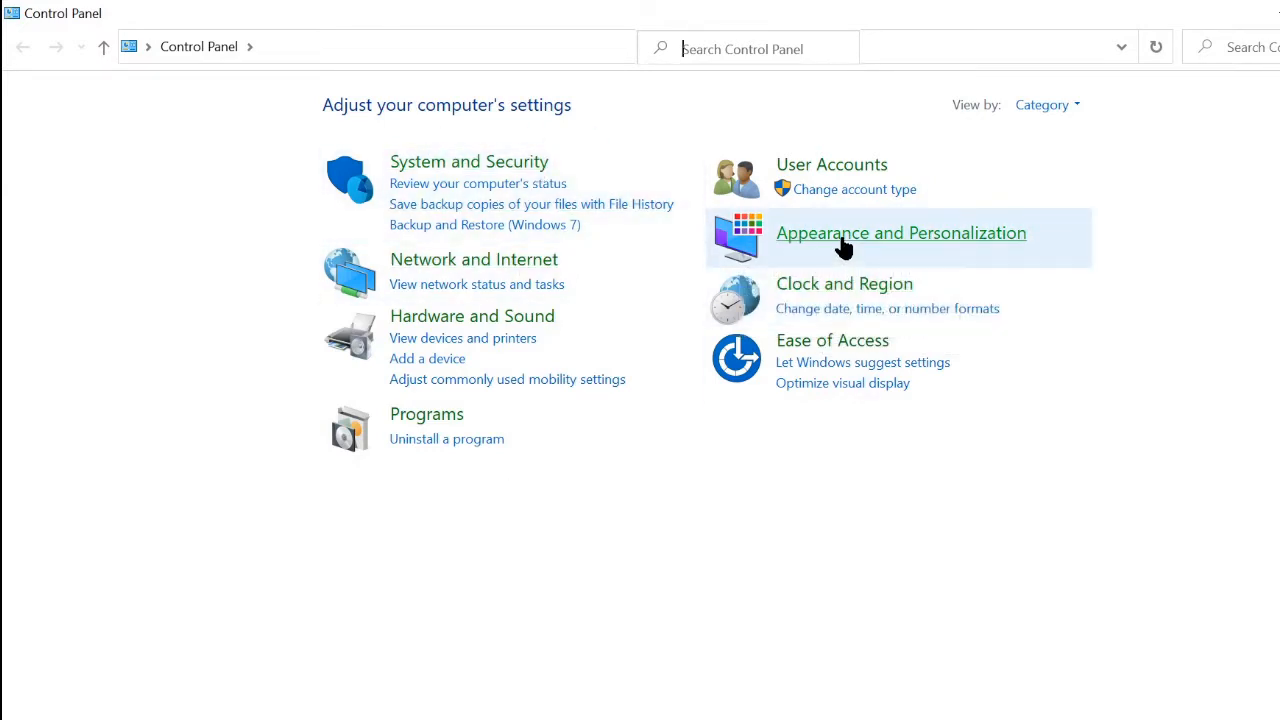
# Step: Reach File Explorer Options through Appearance and Personalization in Control Panel
pyautogui.click(900, 232)
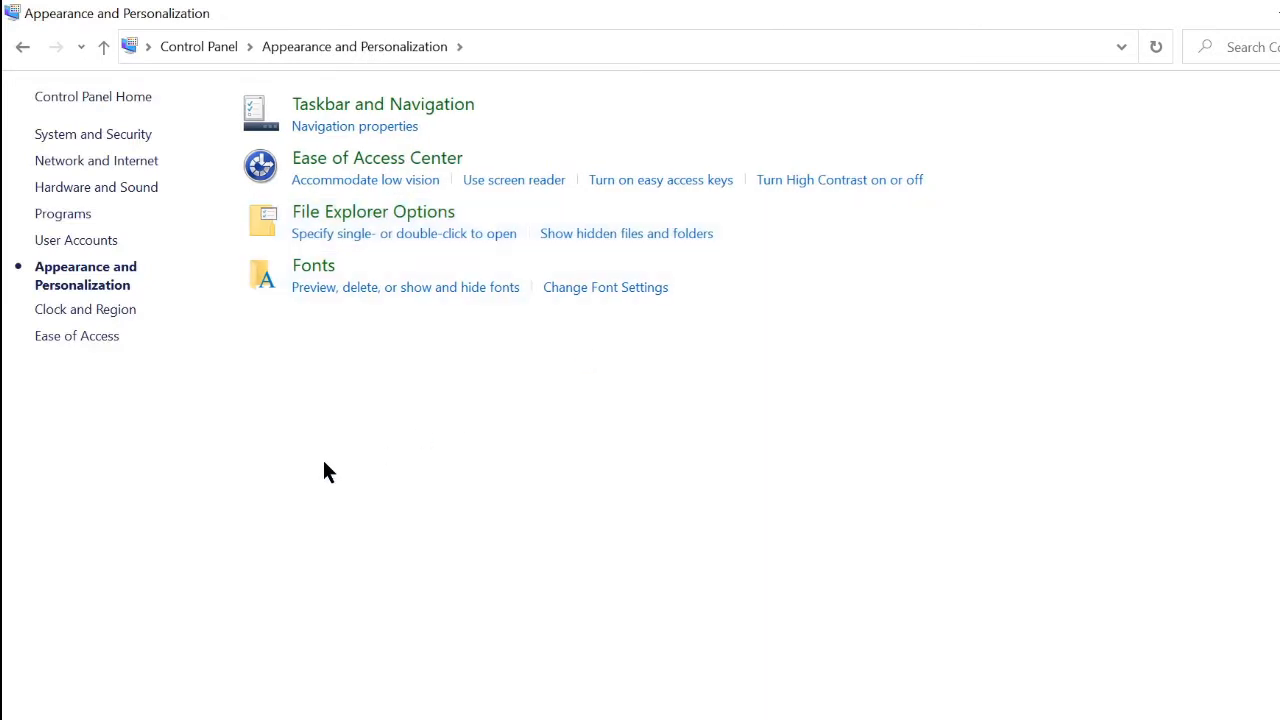
pyautogui.moveTo(430, 224)
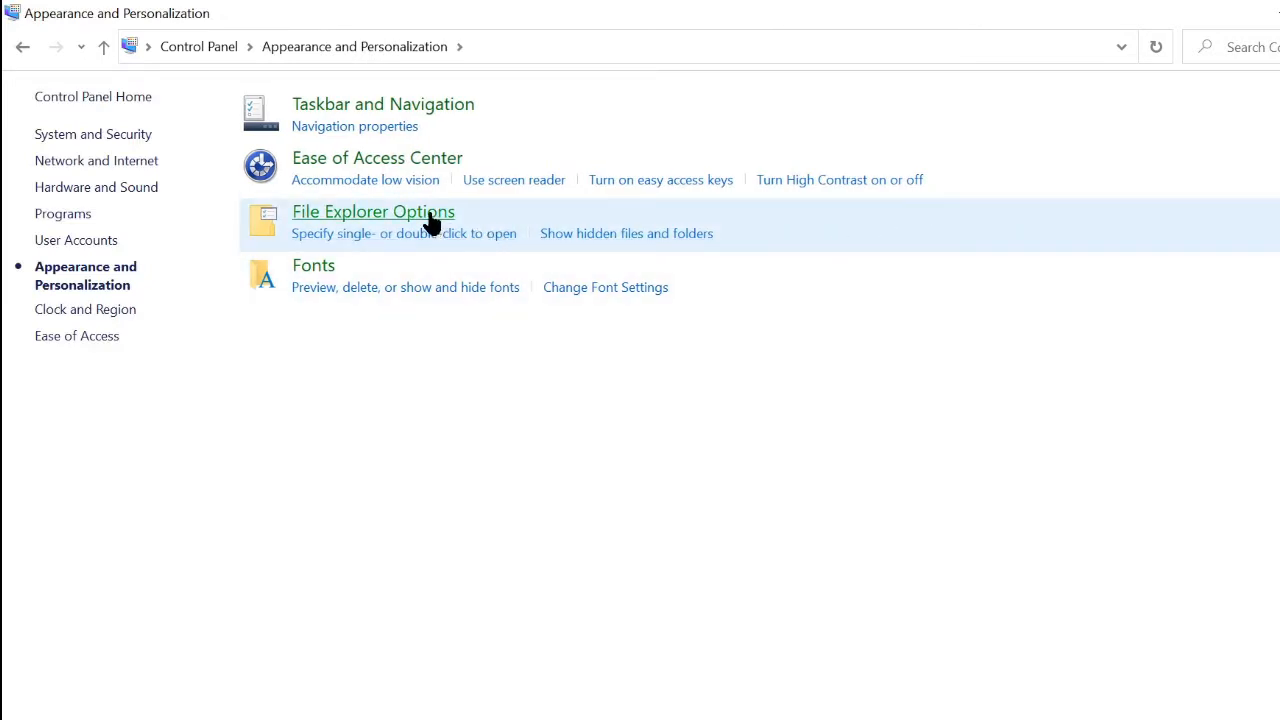
pyautogui.moveTo(372, 212)
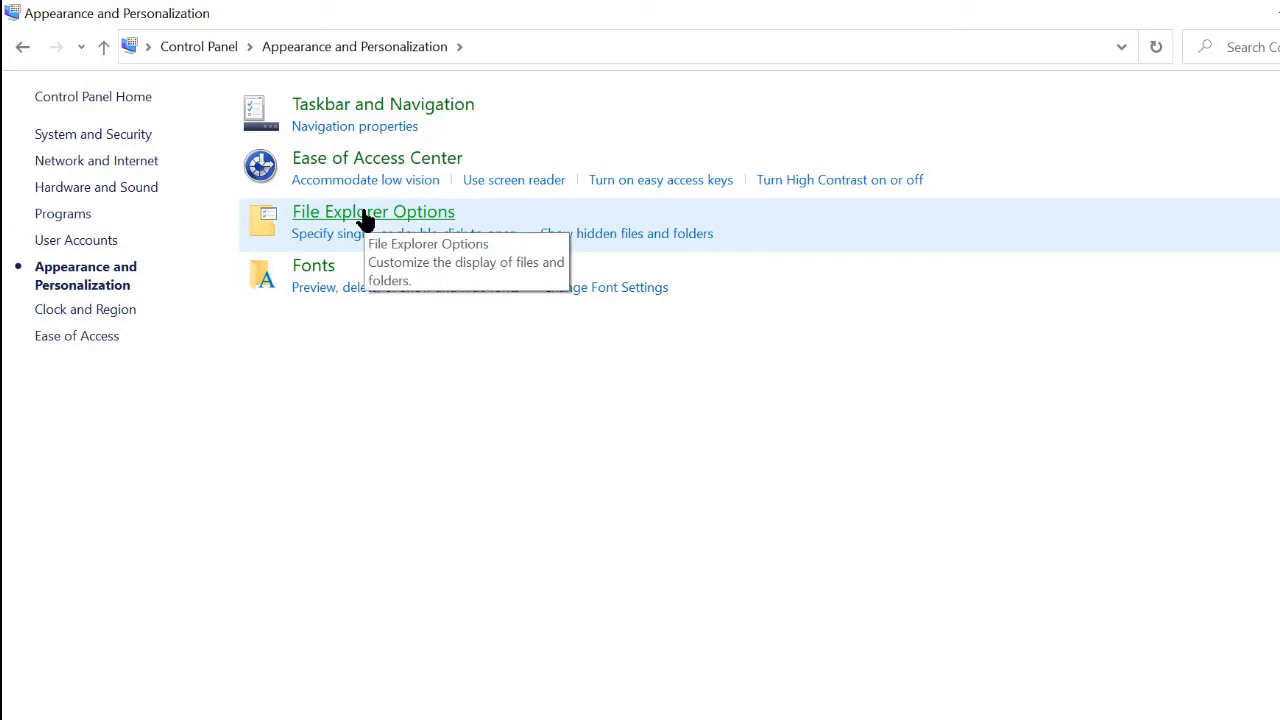
pyautogui.click(372, 212)
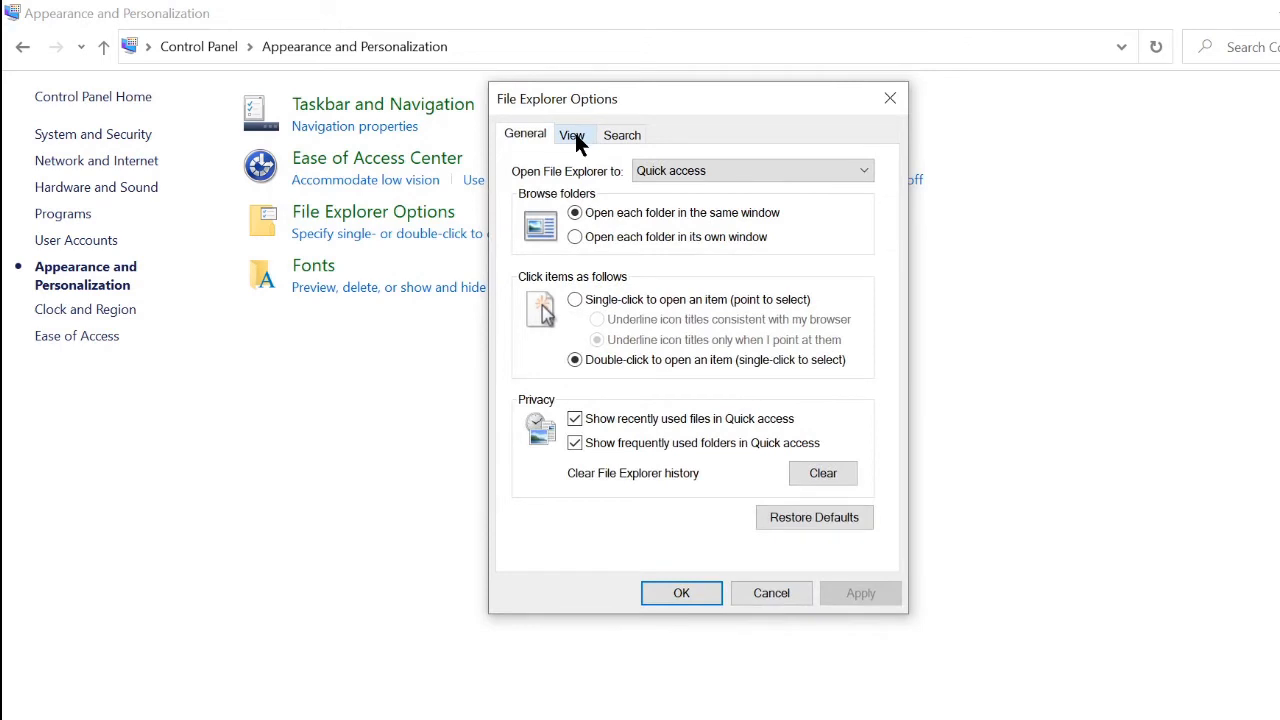
# Step: Untick 'Hide extensions for known file types' on the View tab and confirm with OK
pyautogui.click(572, 134)
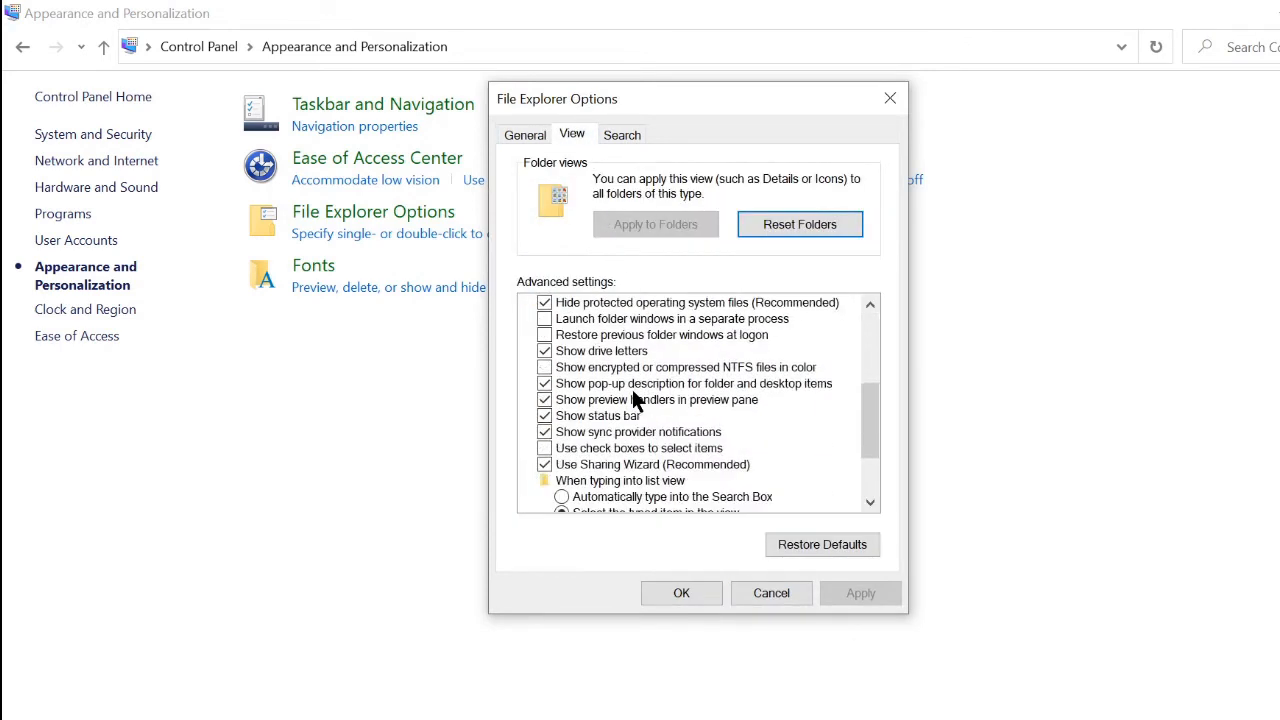
pyautogui.scroll(3)
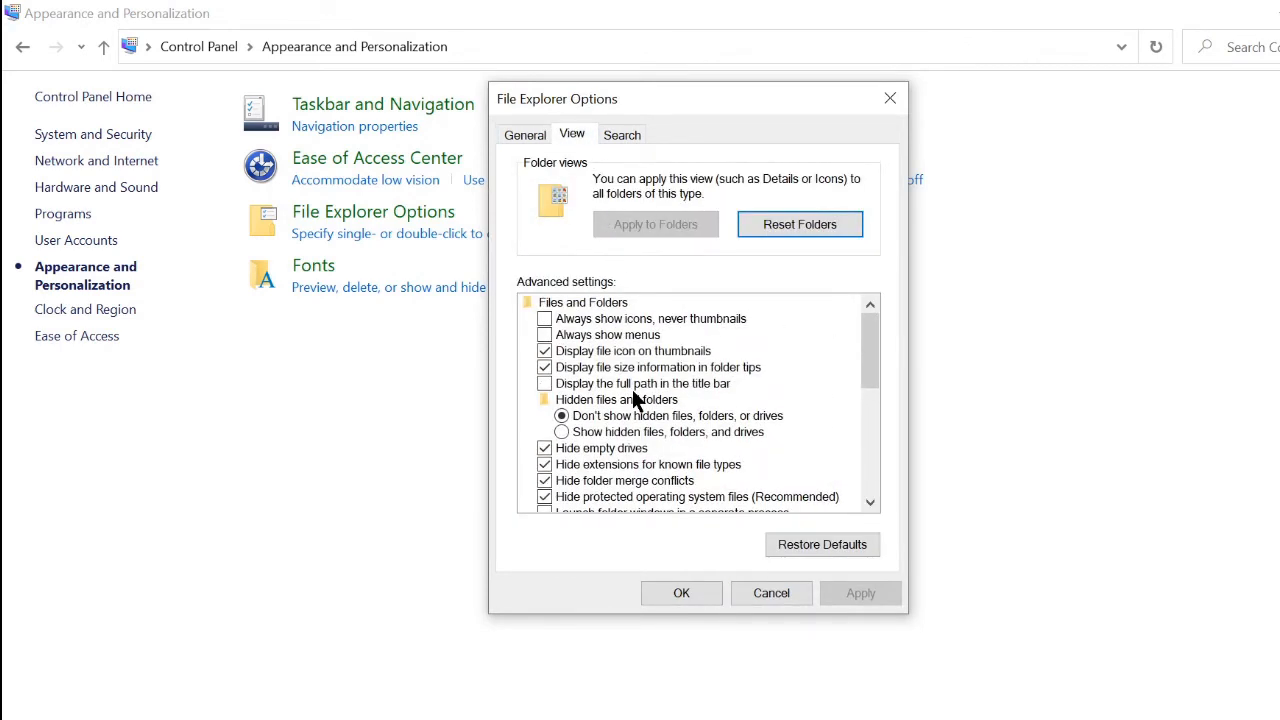
pyautogui.scroll(-3)
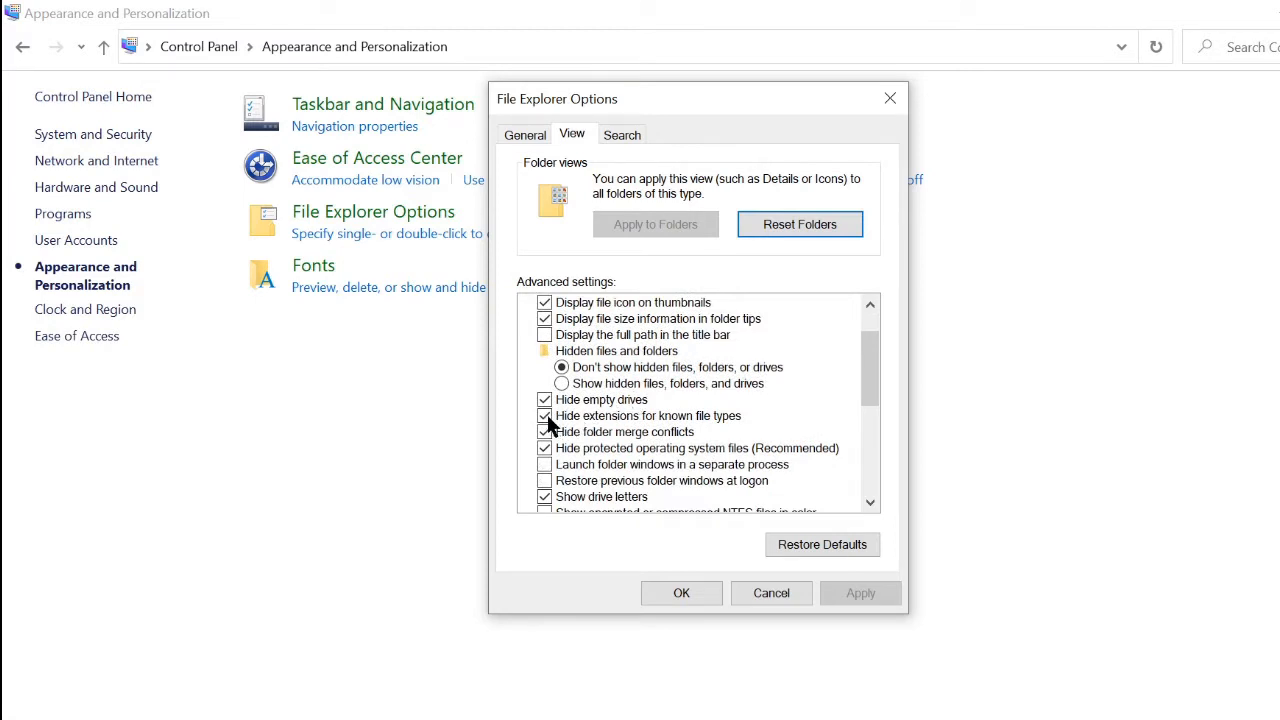
pyautogui.moveTo(598, 432)
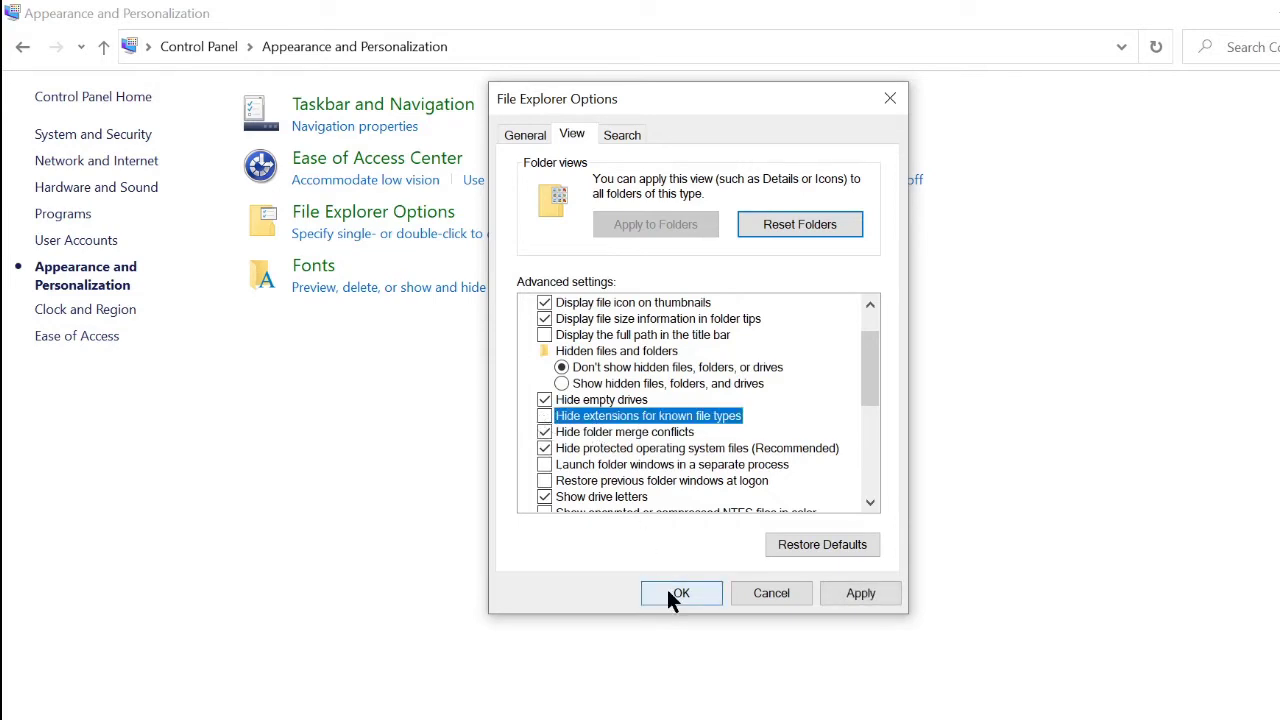
pyautogui.click(680, 592)
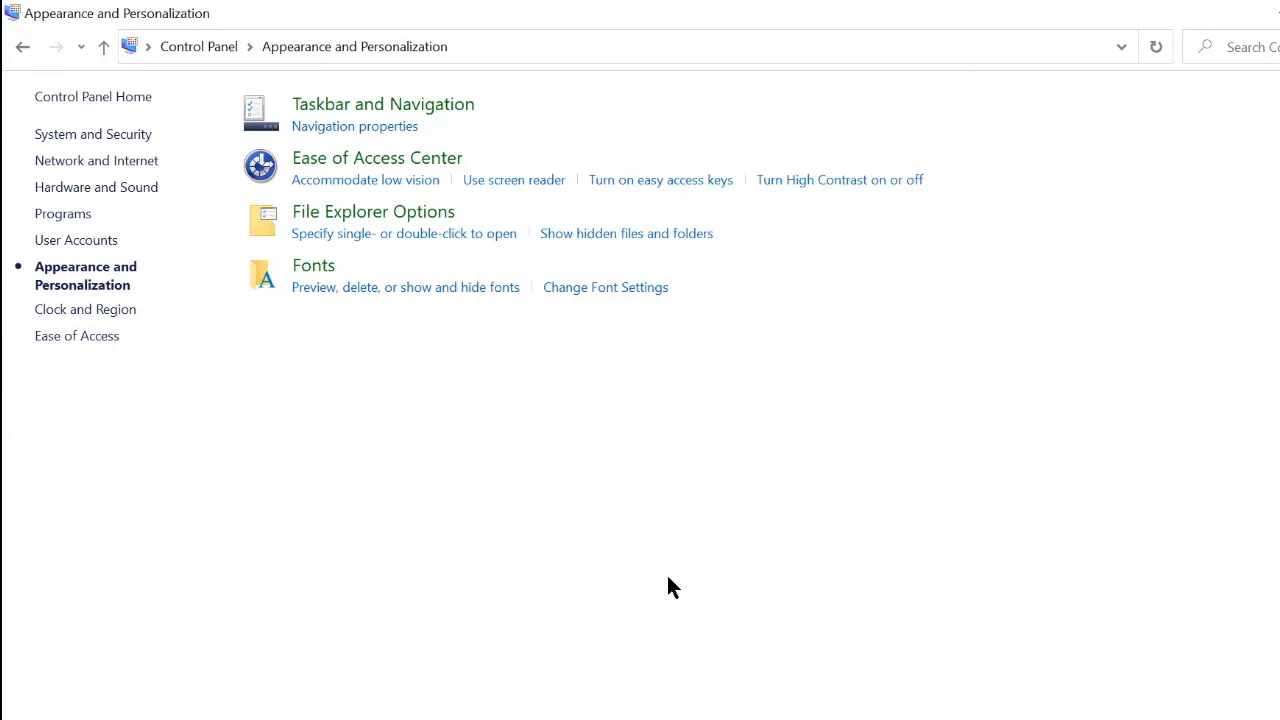
pyautogui.moveTo(696, 140)
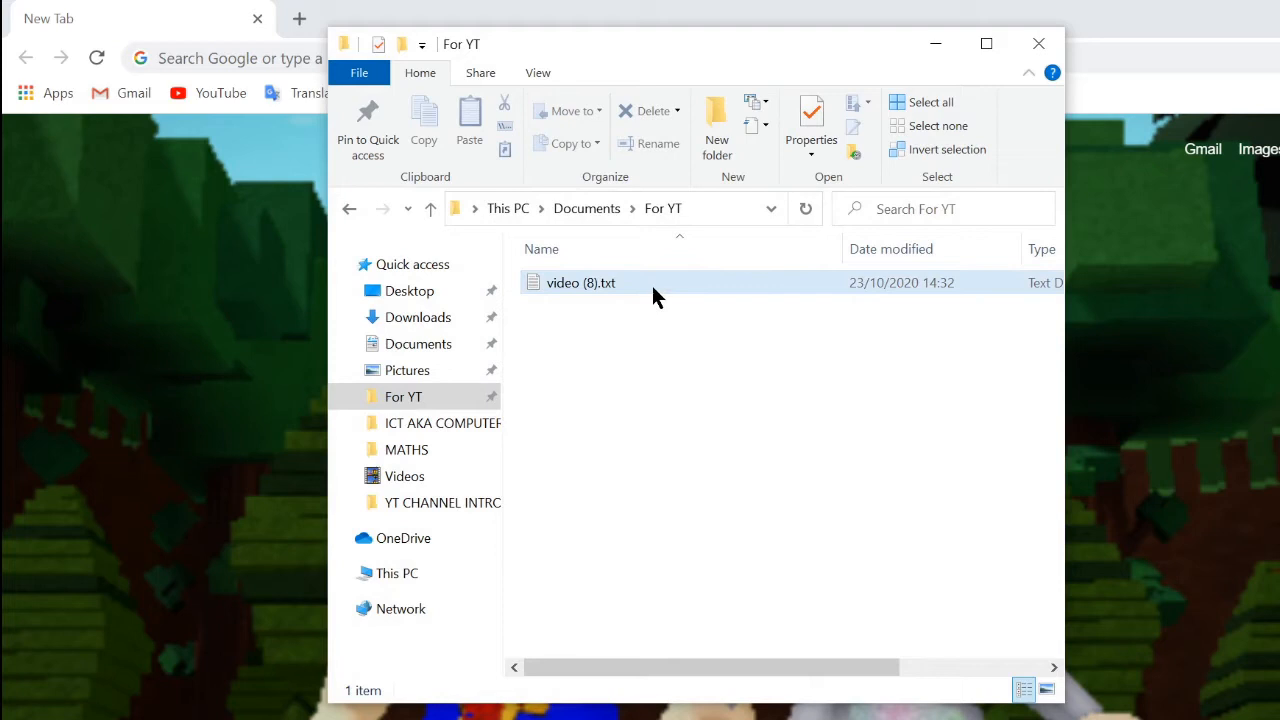
pyautogui.moveTo(612, 290)
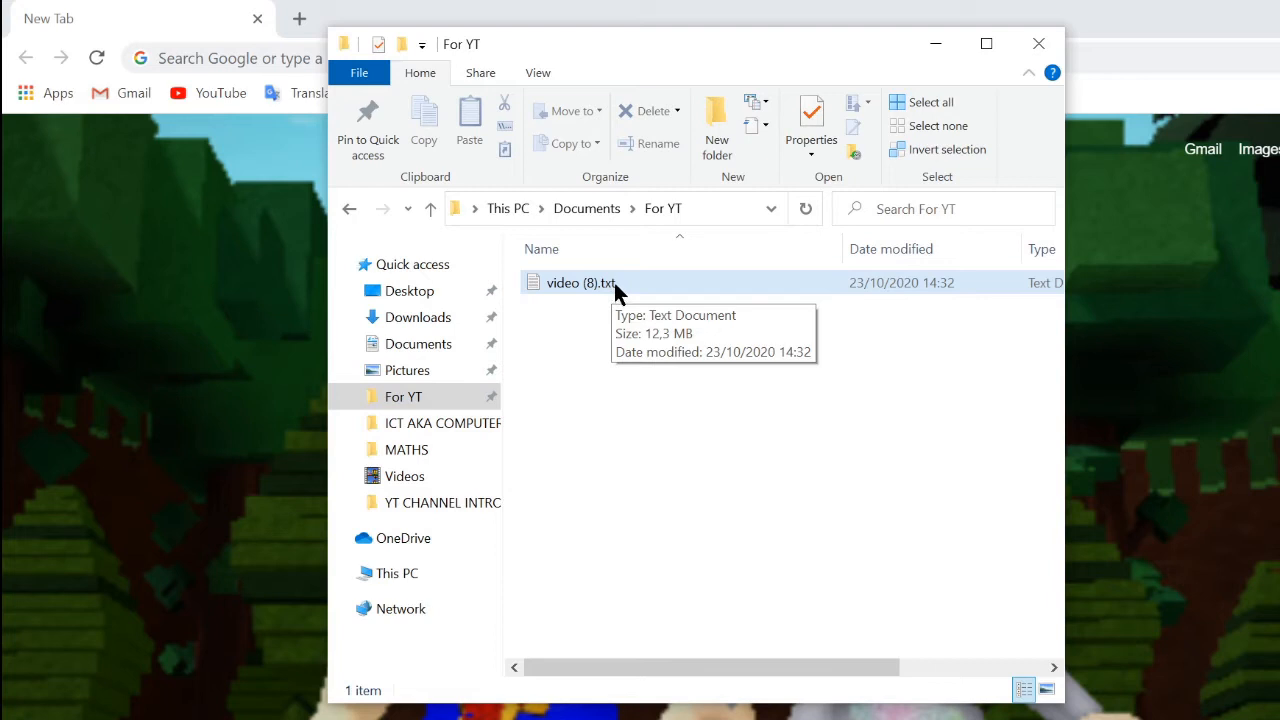
pyautogui.doubleClick(576, 284)
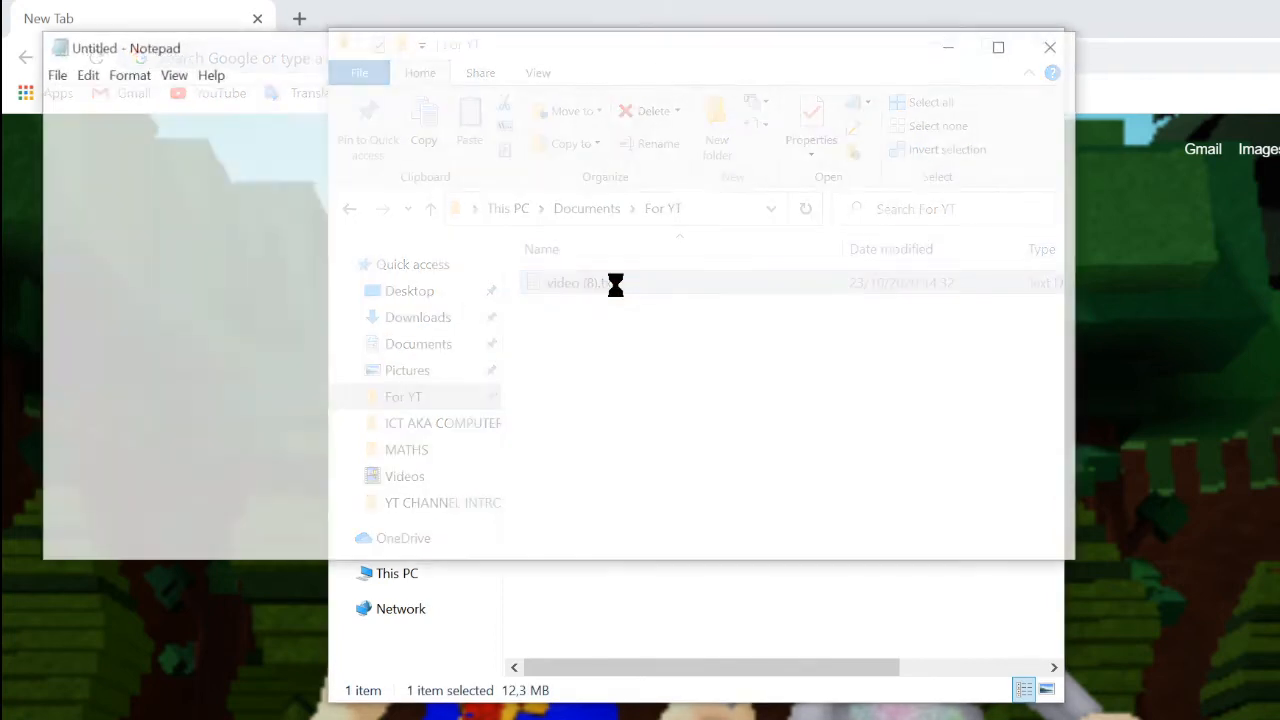
pyautogui.doubleClick(570, 282)
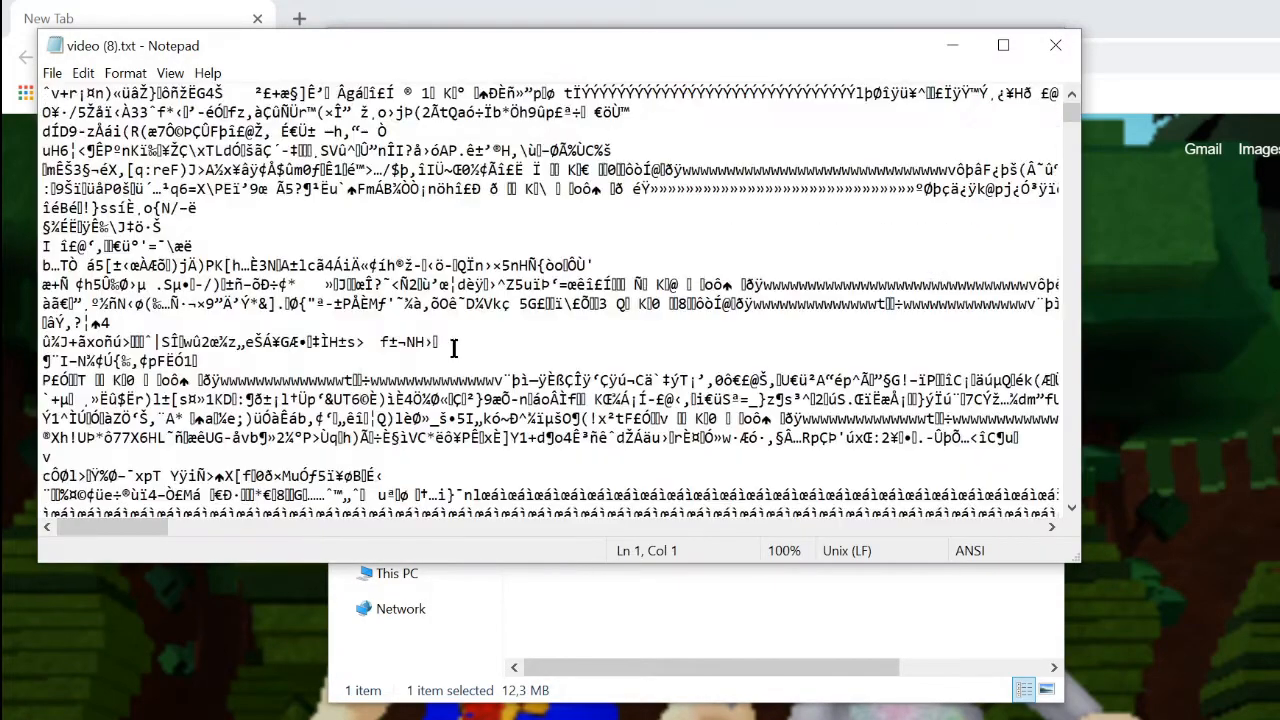
pyautogui.scroll(3)
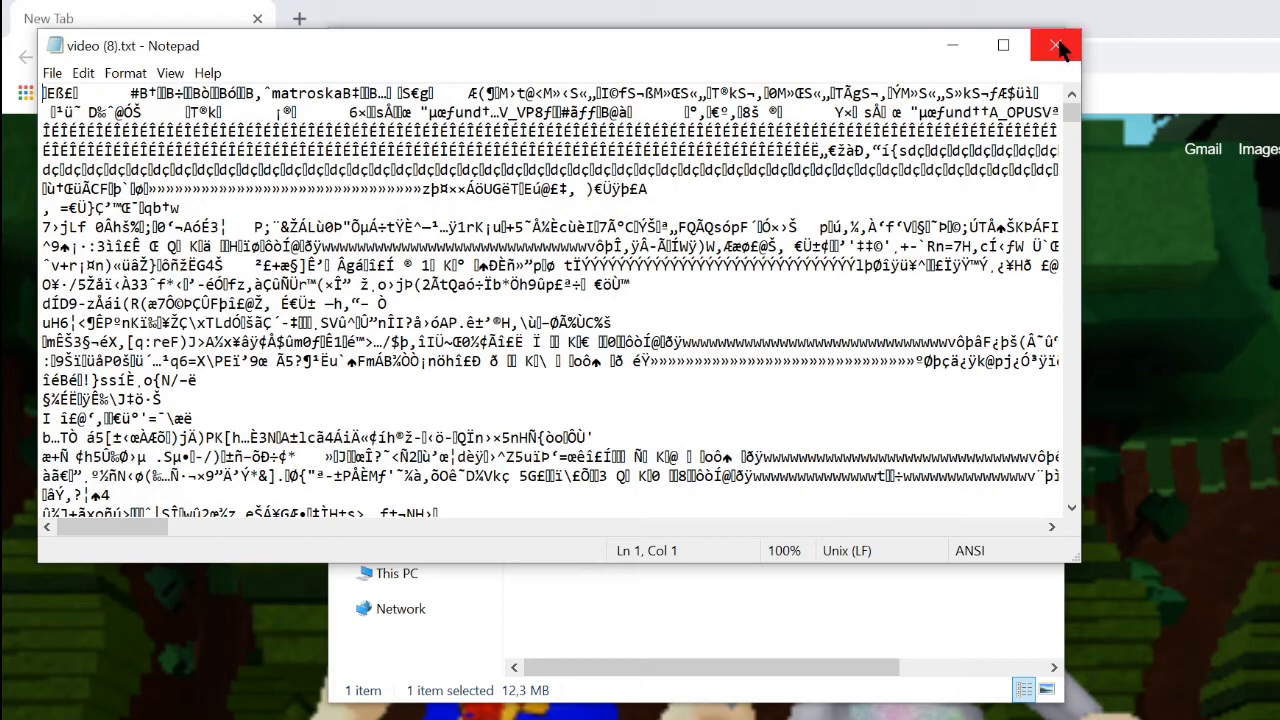
pyautogui.click(1056, 44)
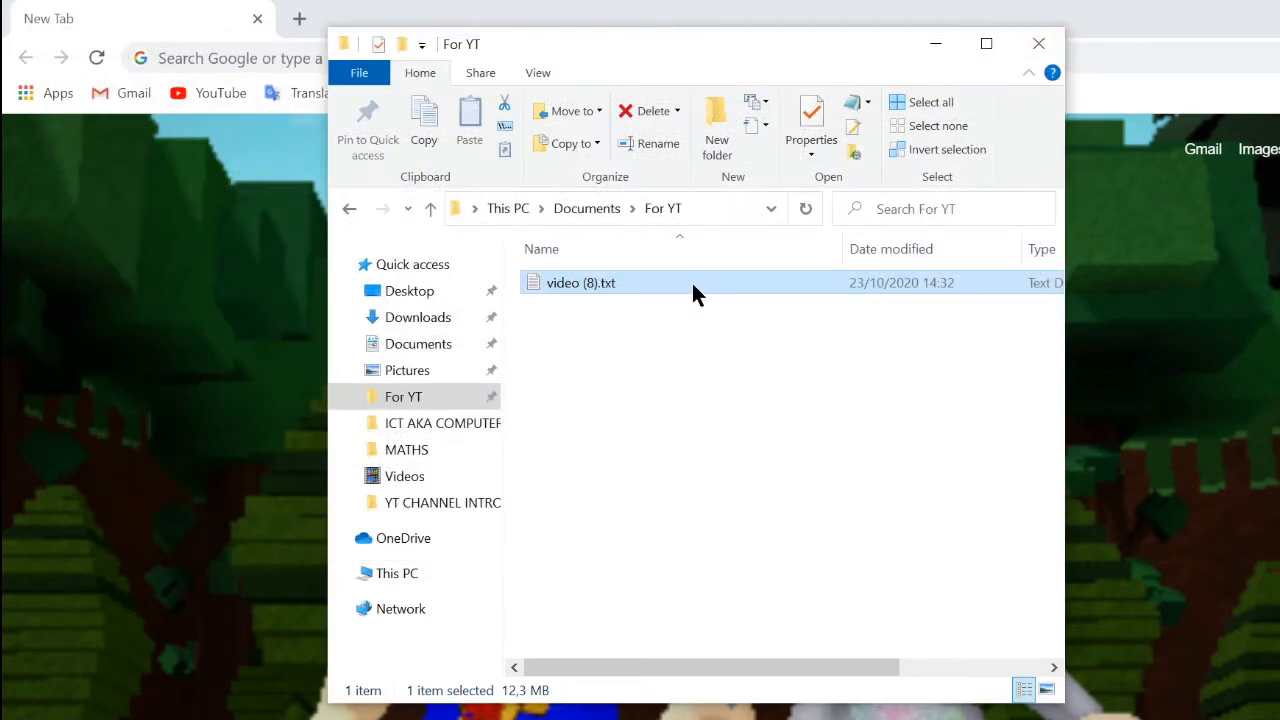
# Step: Rename video (8).txt, replacing the txt extension with mp4
pyautogui.rightClick(580, 282)
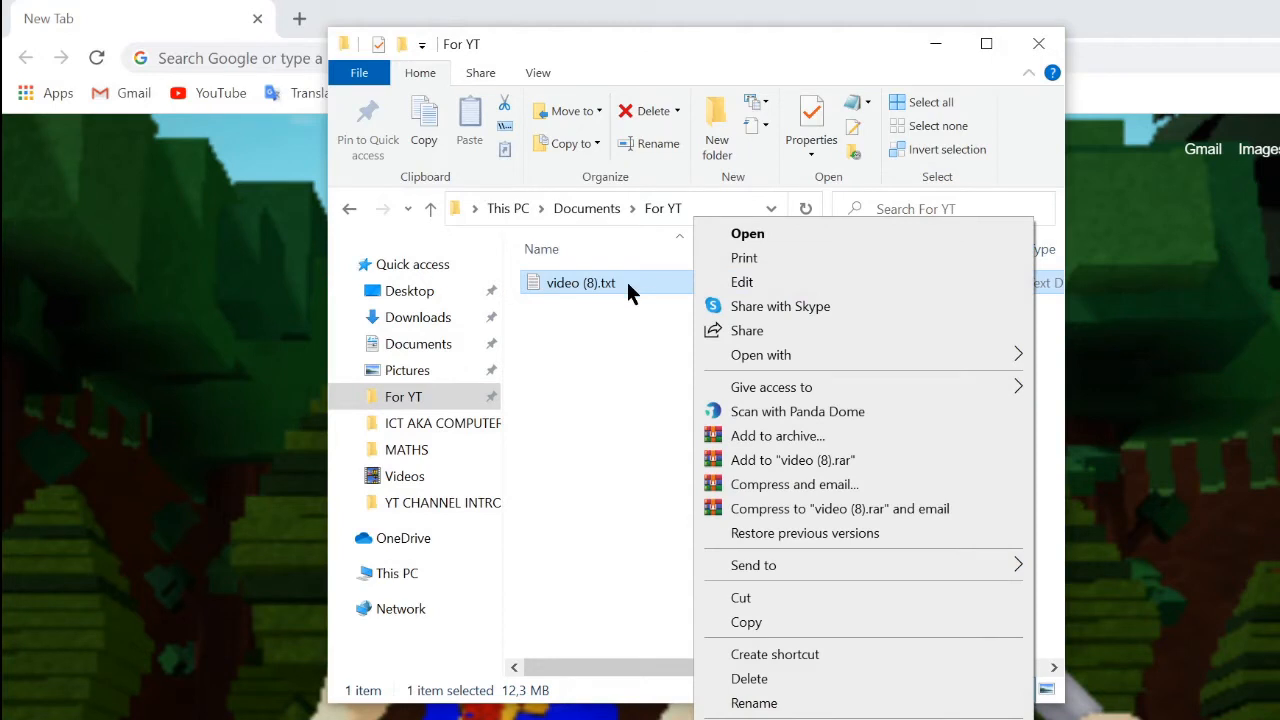
pyautogui.moveTo(812, 564)
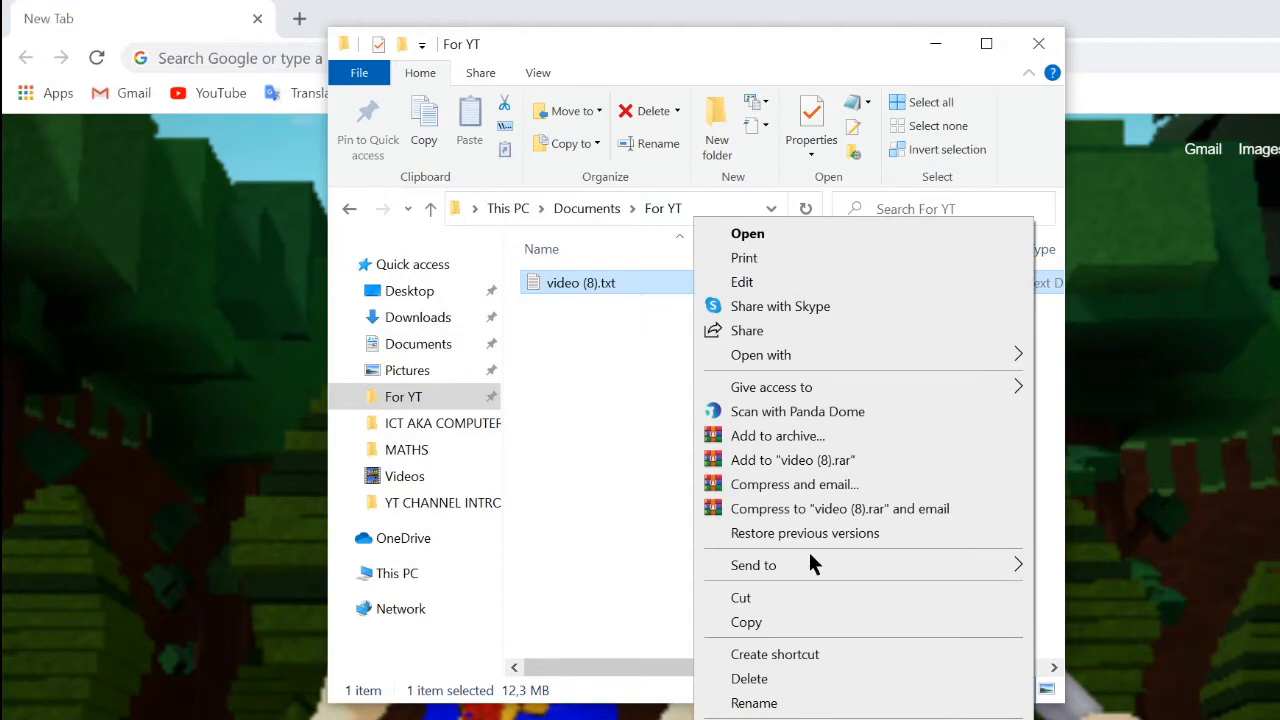
pyautogui.click(754, 704)
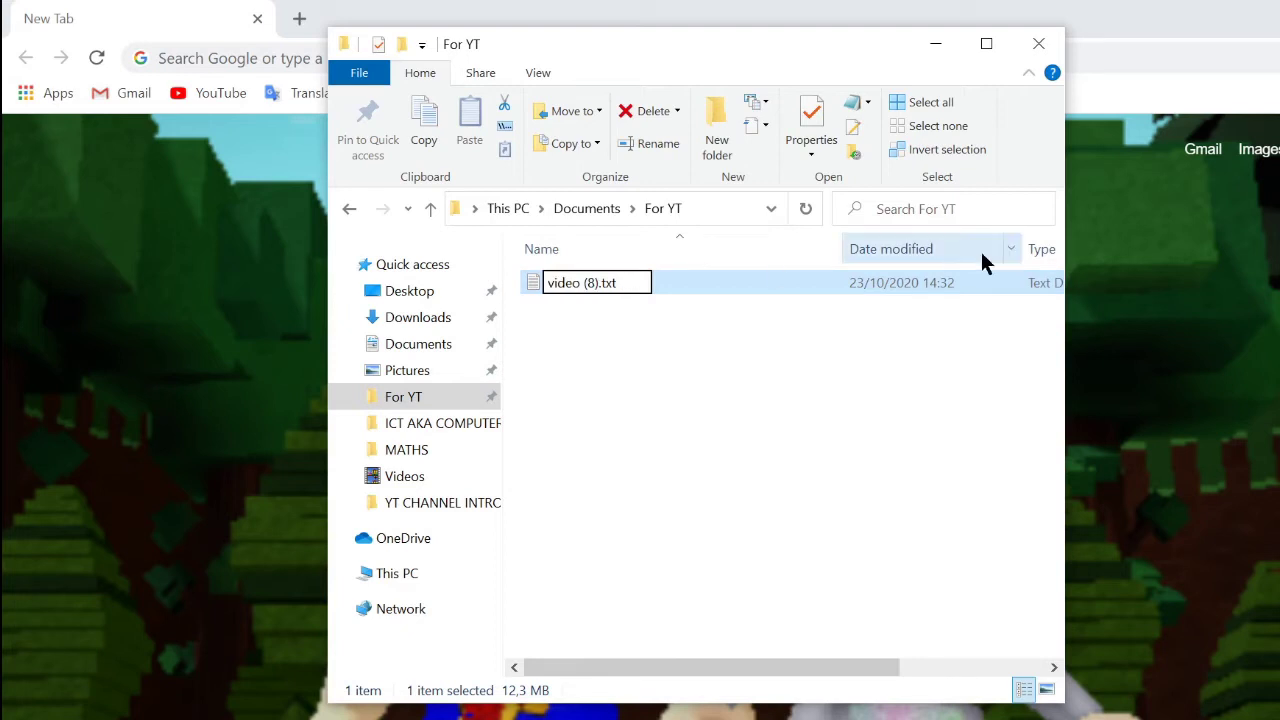
pyautogui.press('BackSpace')
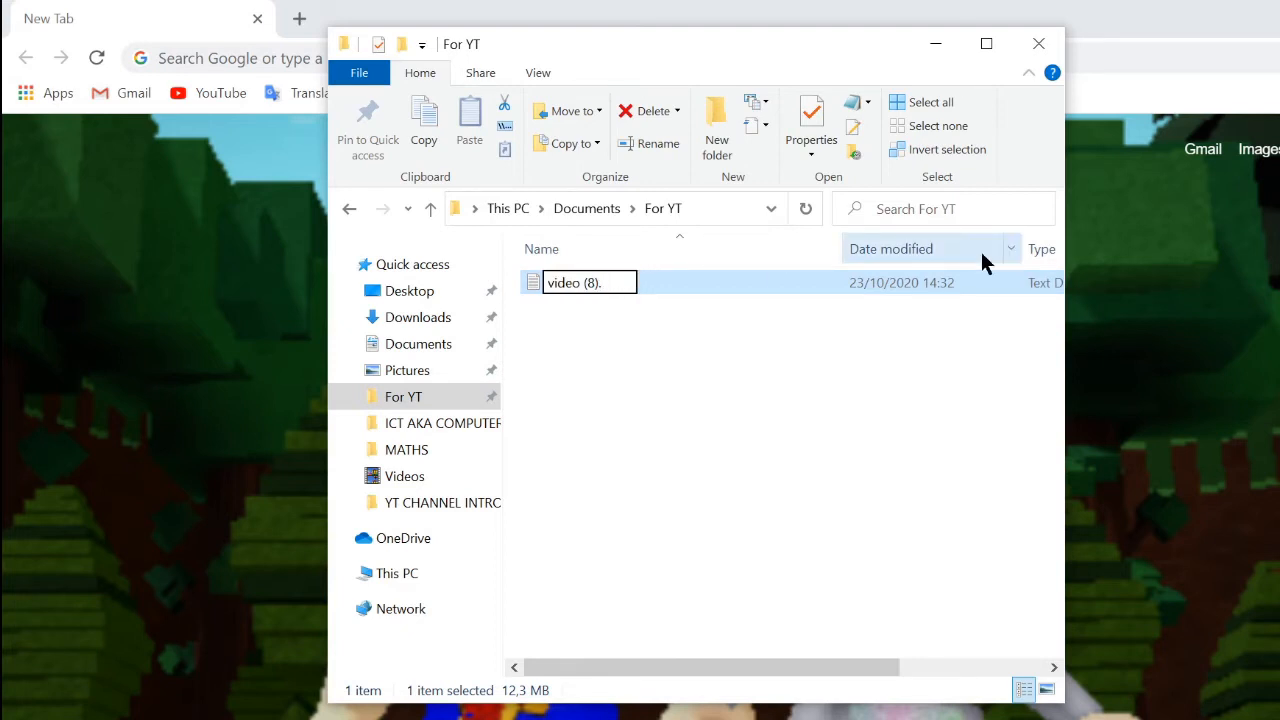
pyautogui.write('m')
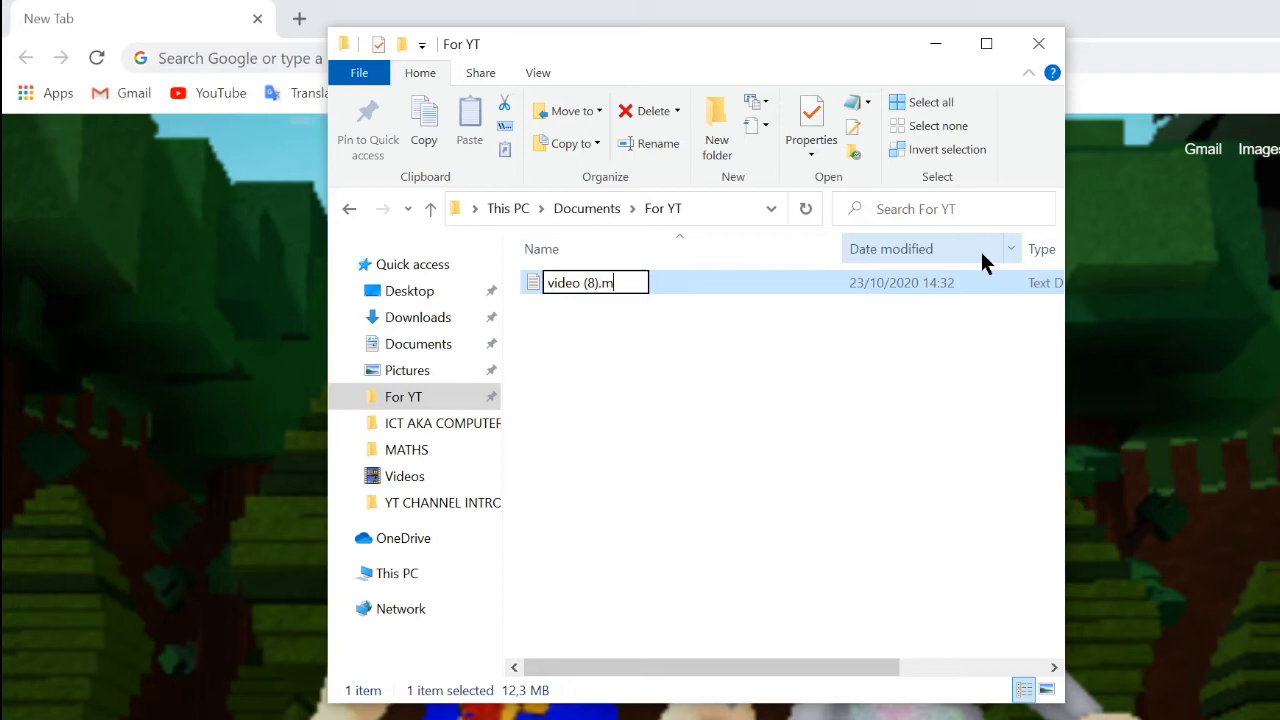
pyautogui.write('p4')
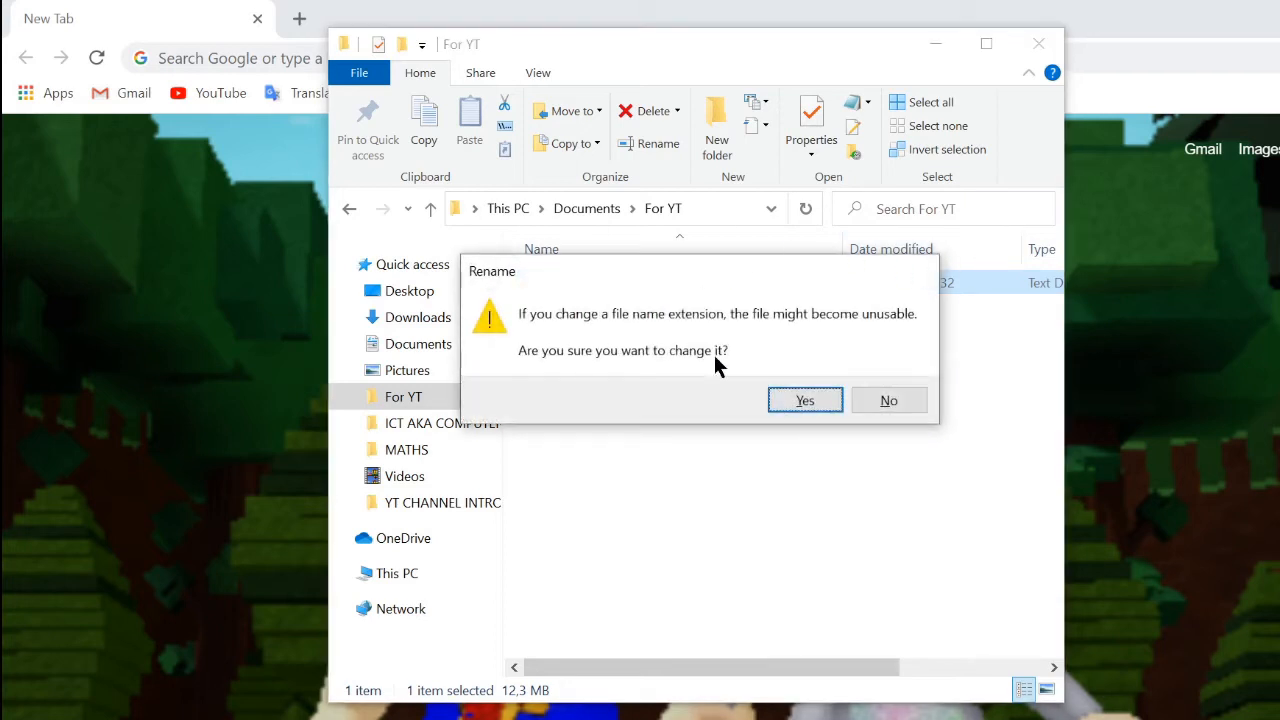
pyautogui.moveTo(656, 336)
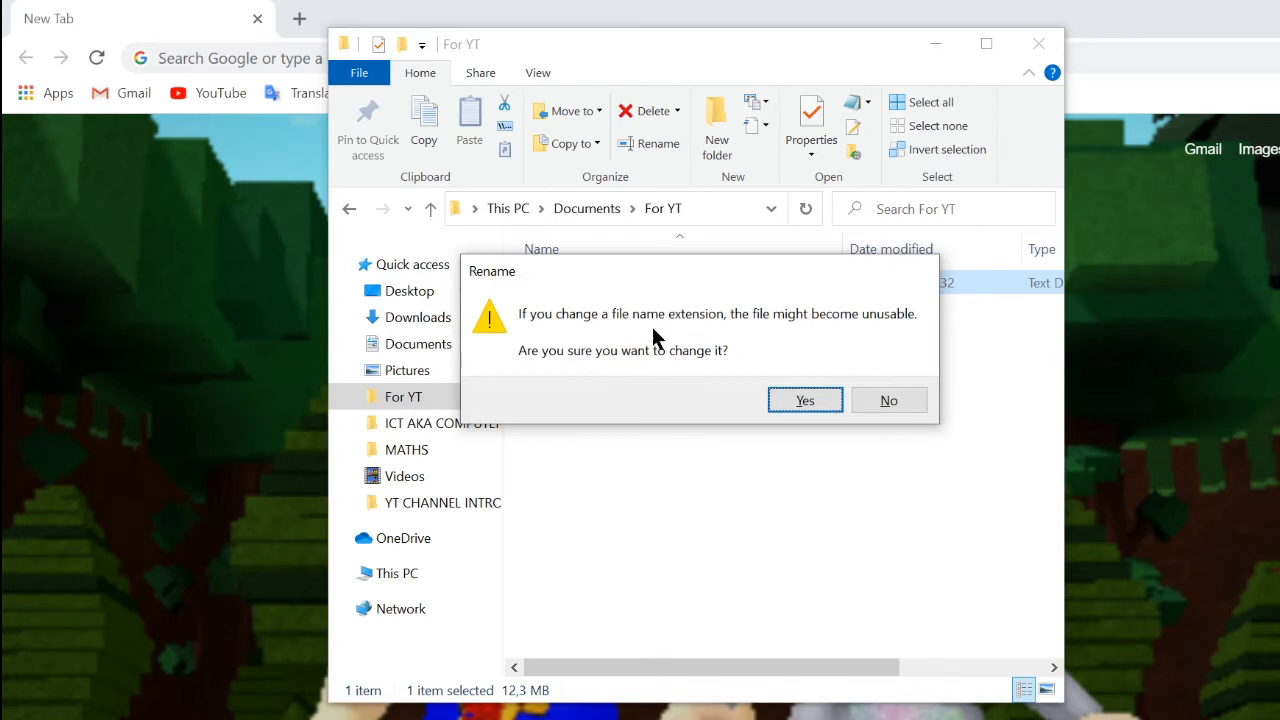
pyautogui.moveTo(832, 350)
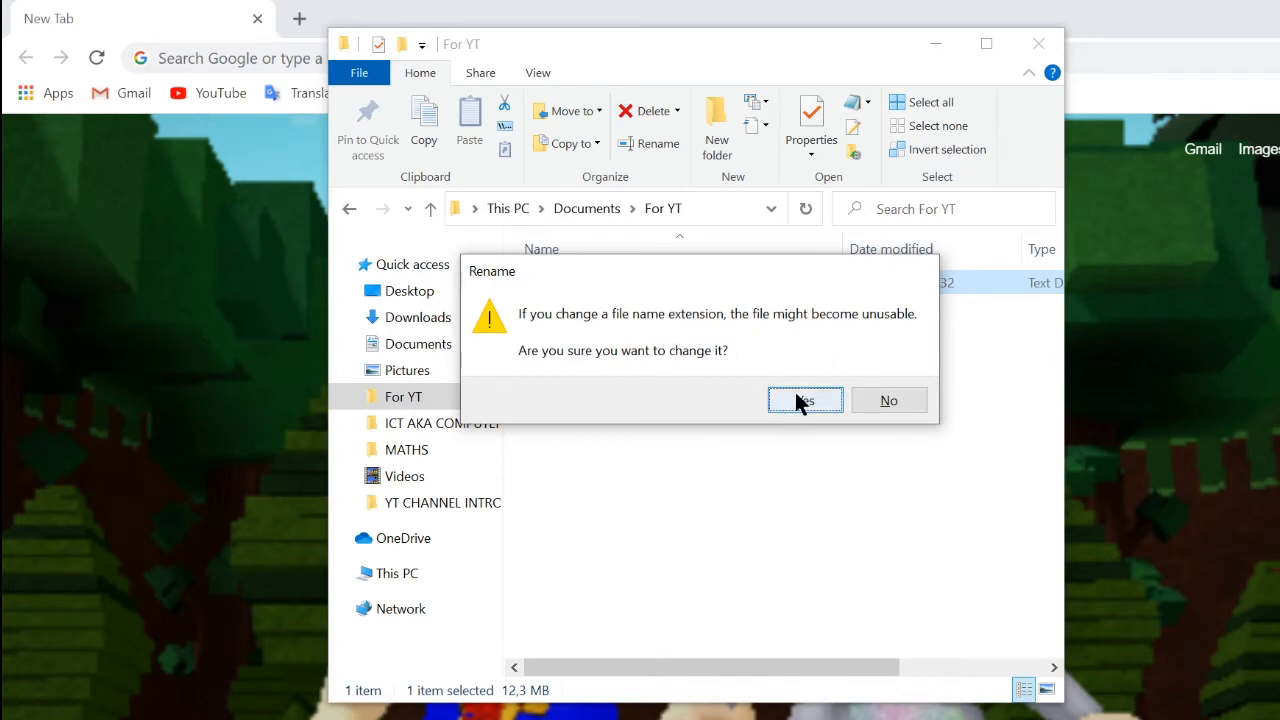
# Step: Answer Yes to the warning so the file becomes video (8).mp4
pyautogui.click(804, 400)
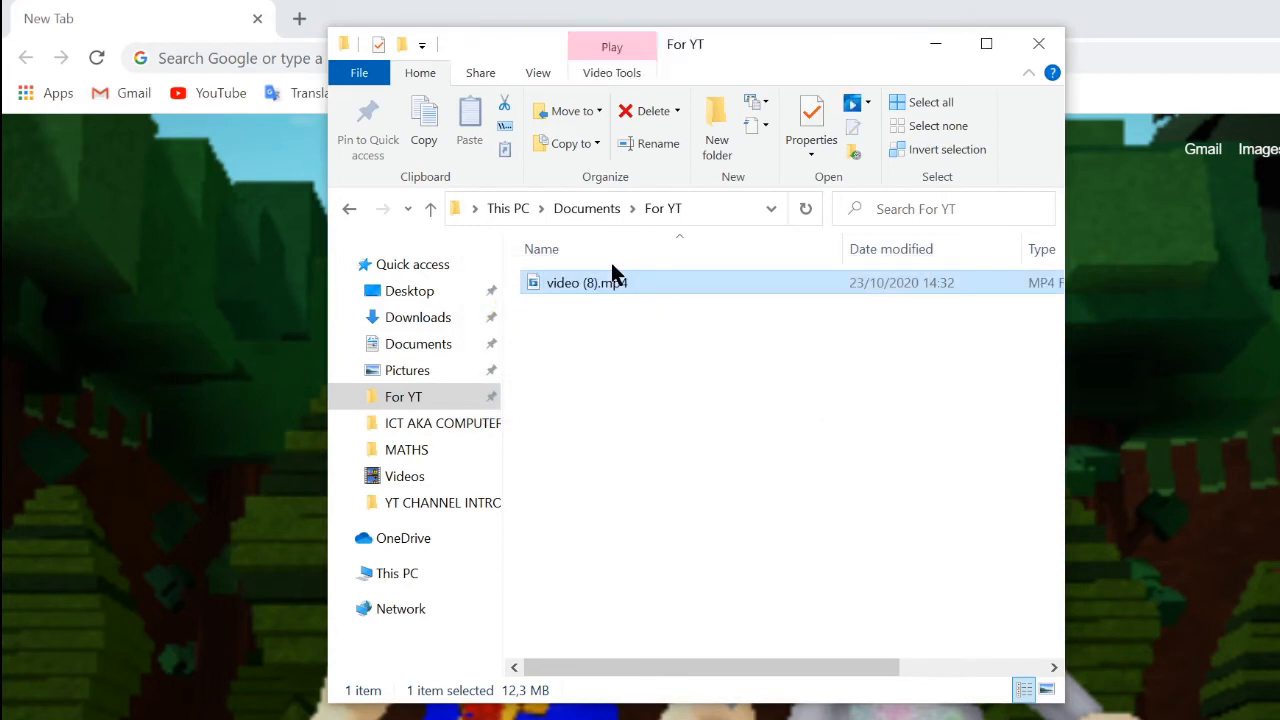
pyautogui.moveTo(652, 316)
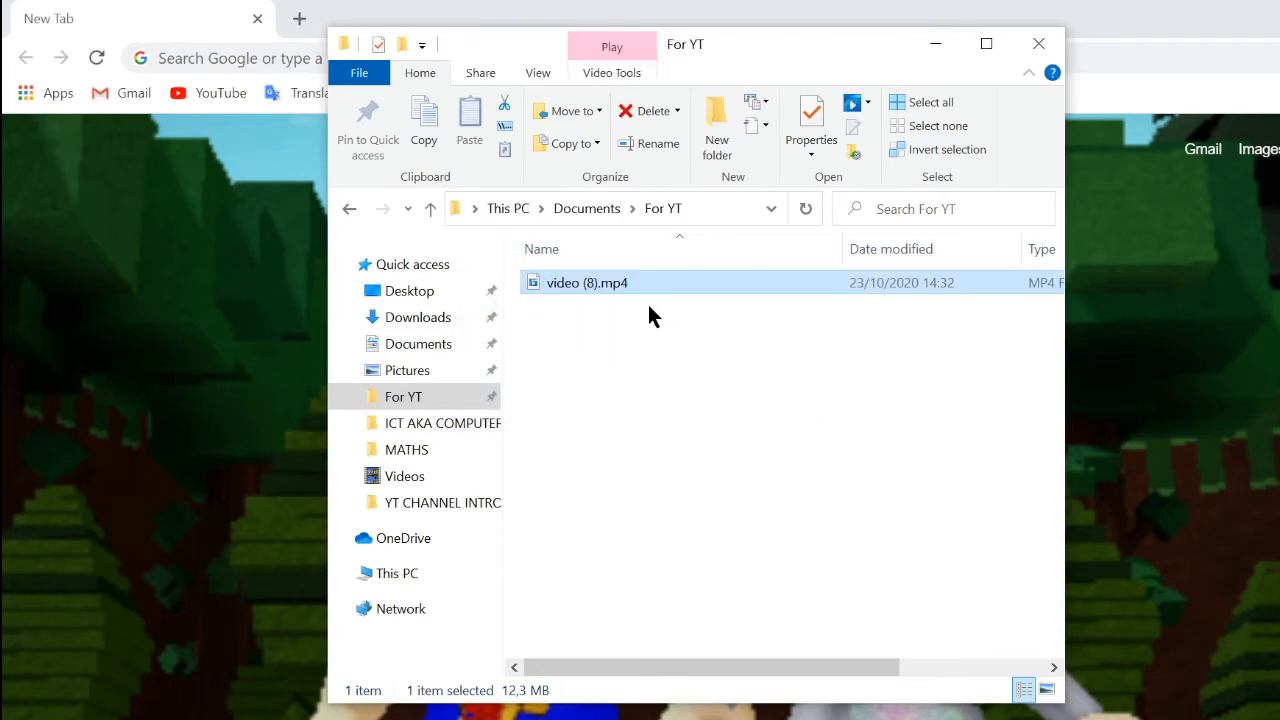
pyautogui.moveTo(640, 290)
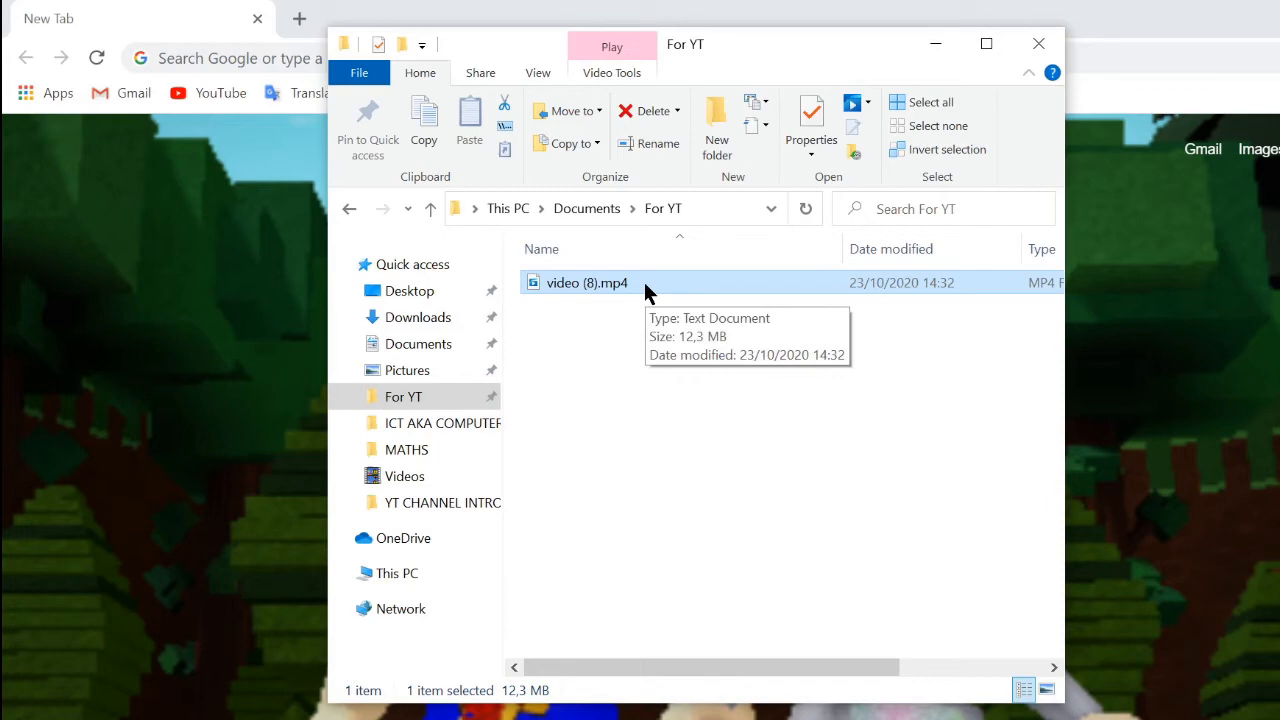
pyautogui.moveTo(668, 284)
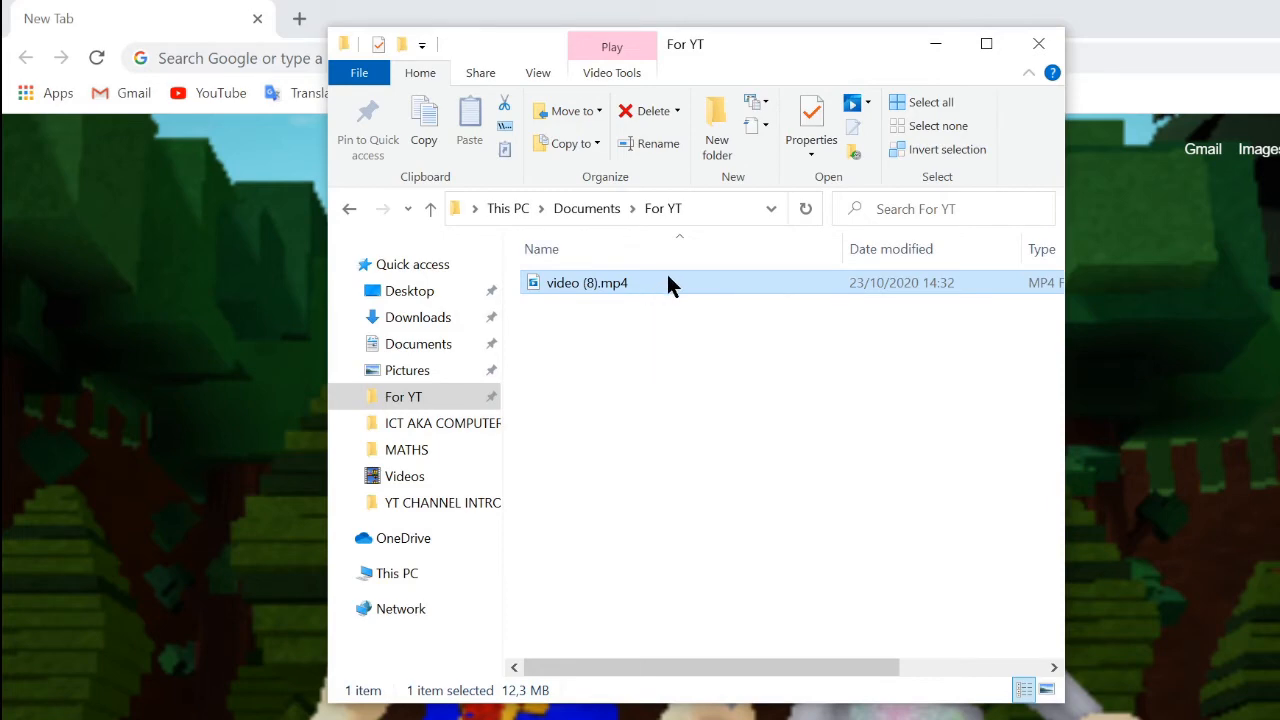
pyautogui.moveTo(900, 364)
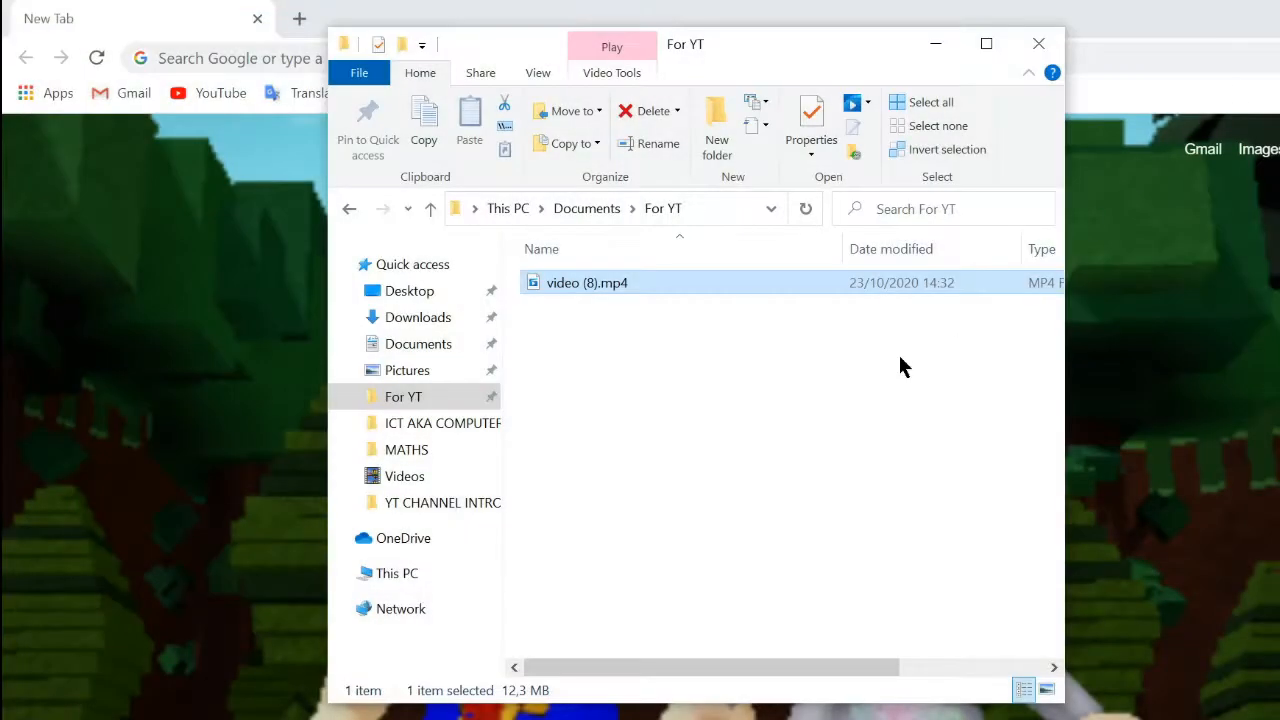
pyautogui.moveTo(944, 76)
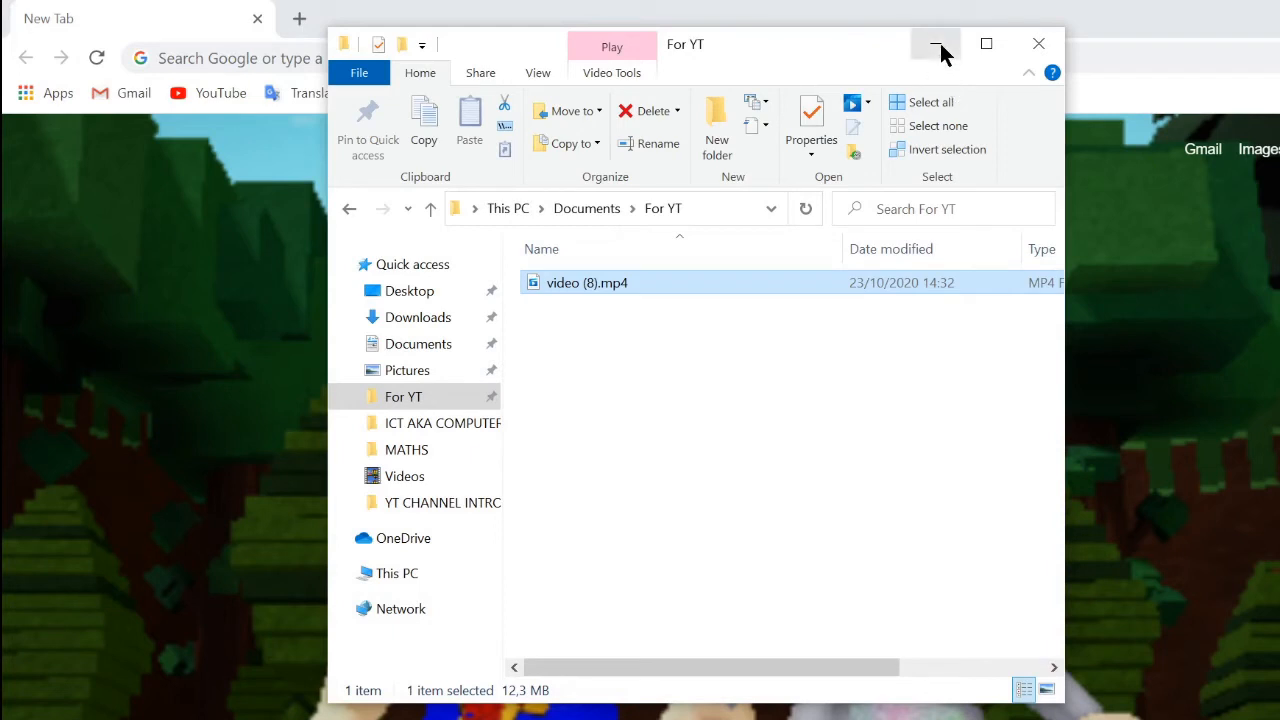
pyautogui.moveTo(936, 44)
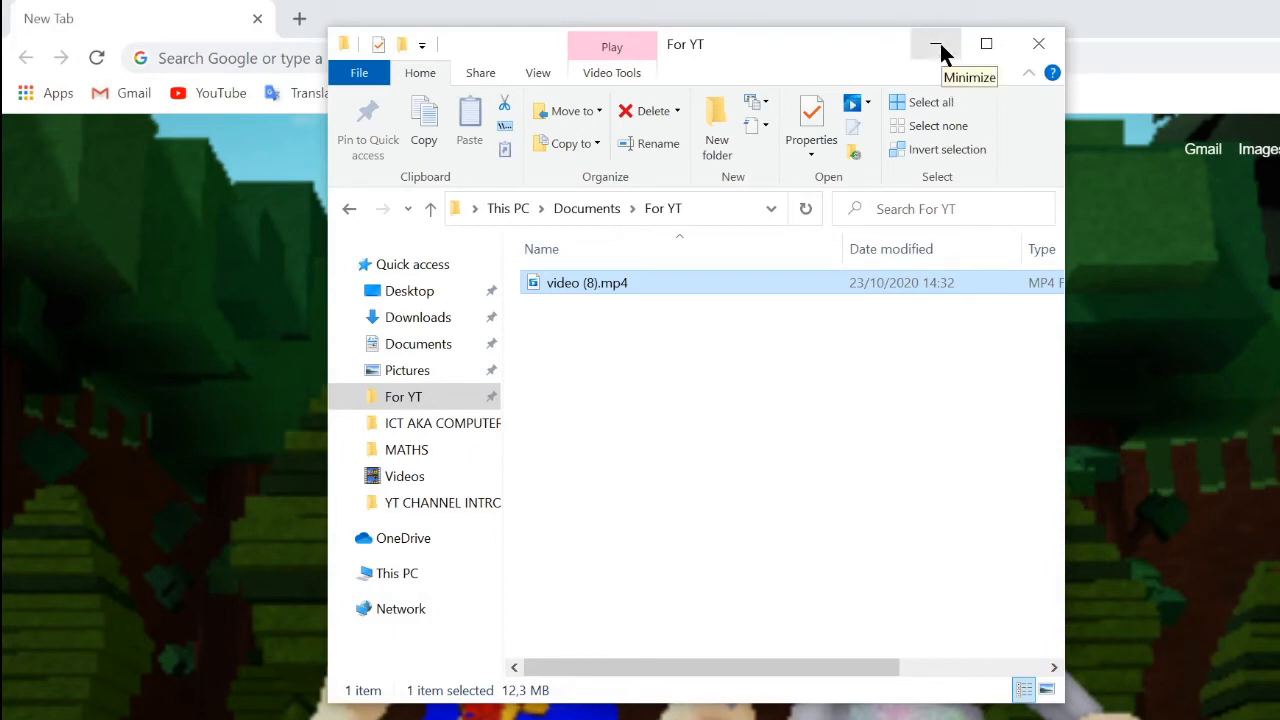
# Step: Minimize the For YT folder window, leaving Chrome's new tab page in front
pyautogui.click(934, 44)
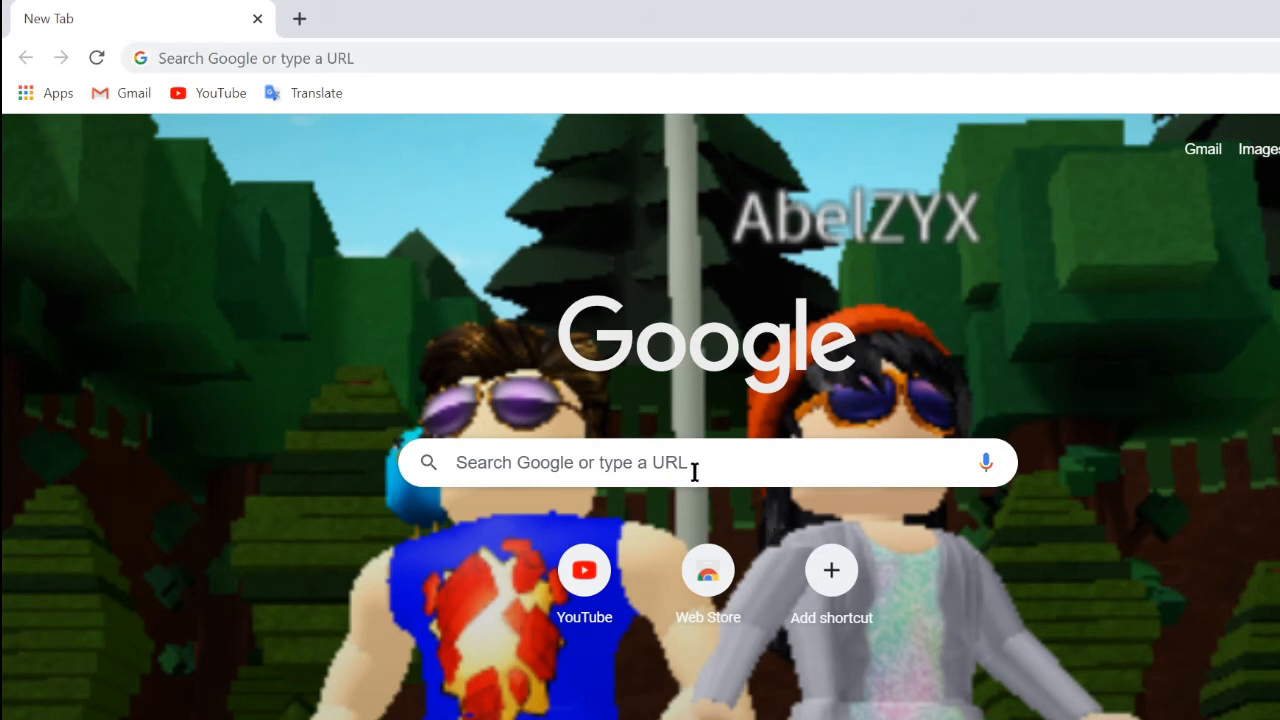
pyautogui.moveTo(858, 16)
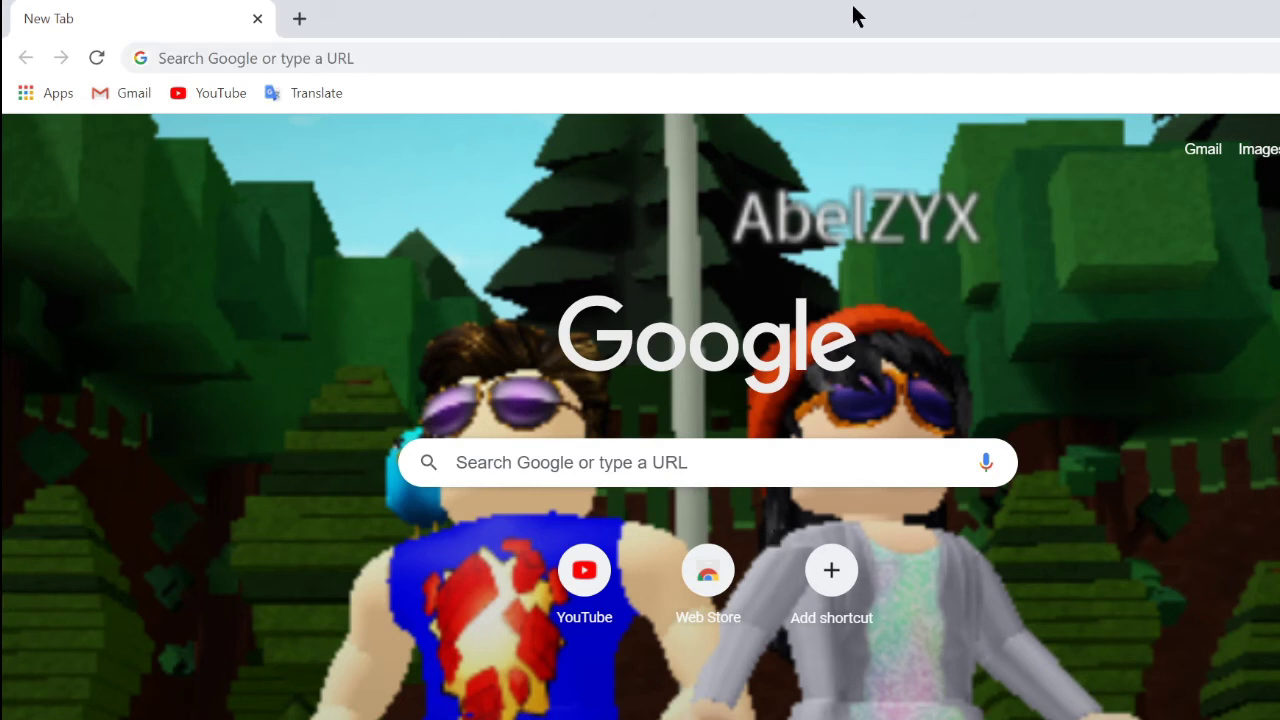
pyautogui.moveTo(684, 12)
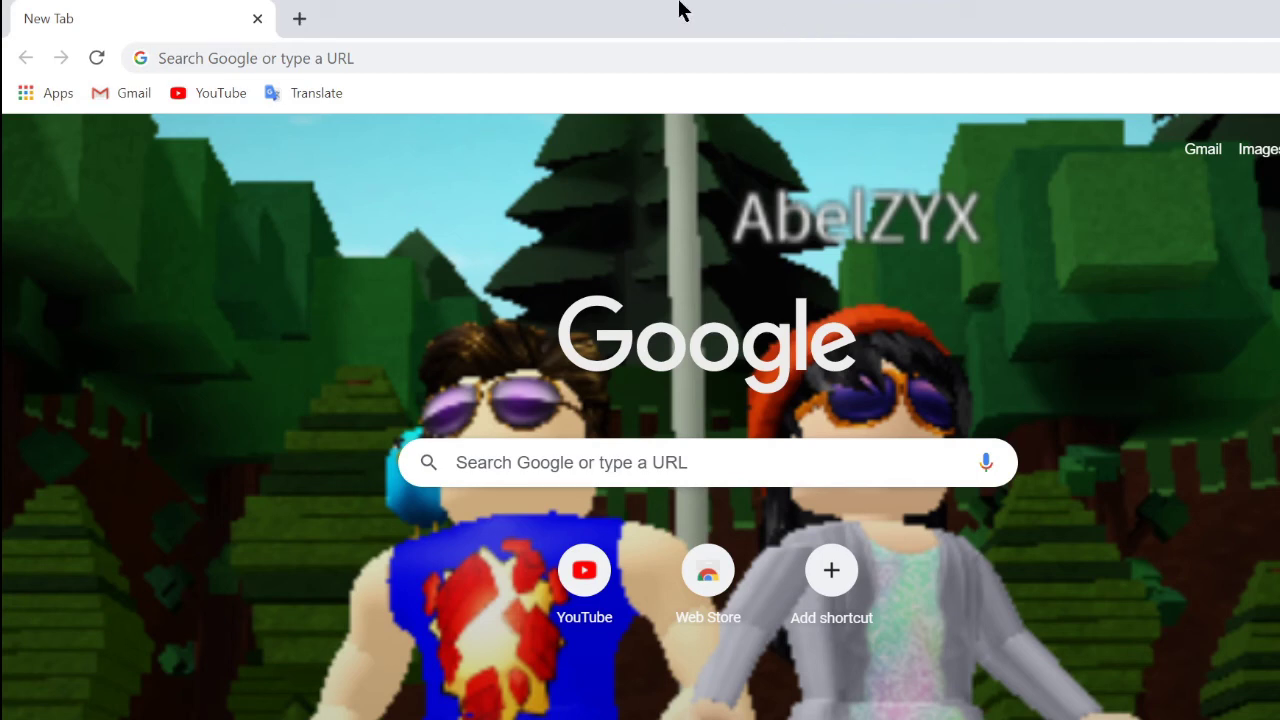